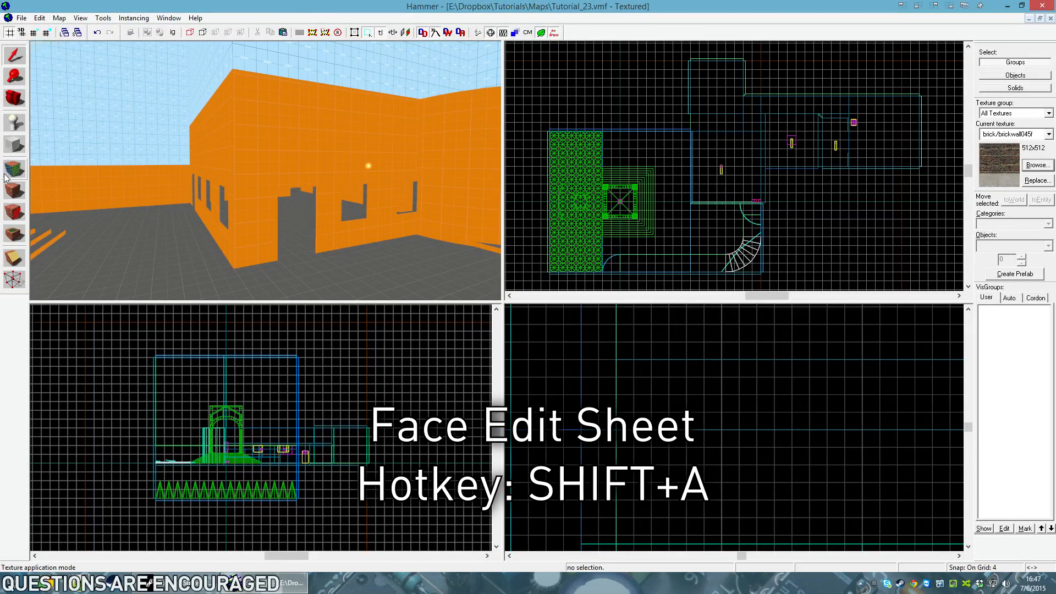
Select three wall faces in the Face Edit Sheet and browse to brick/brickwall045f
key("shift+a")
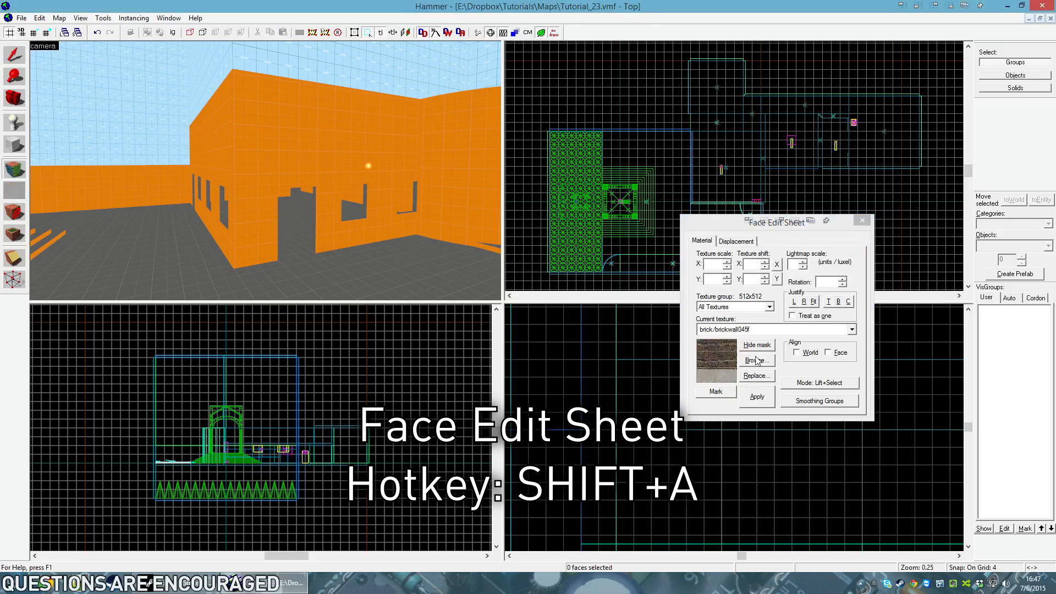
left_click(261, 227)
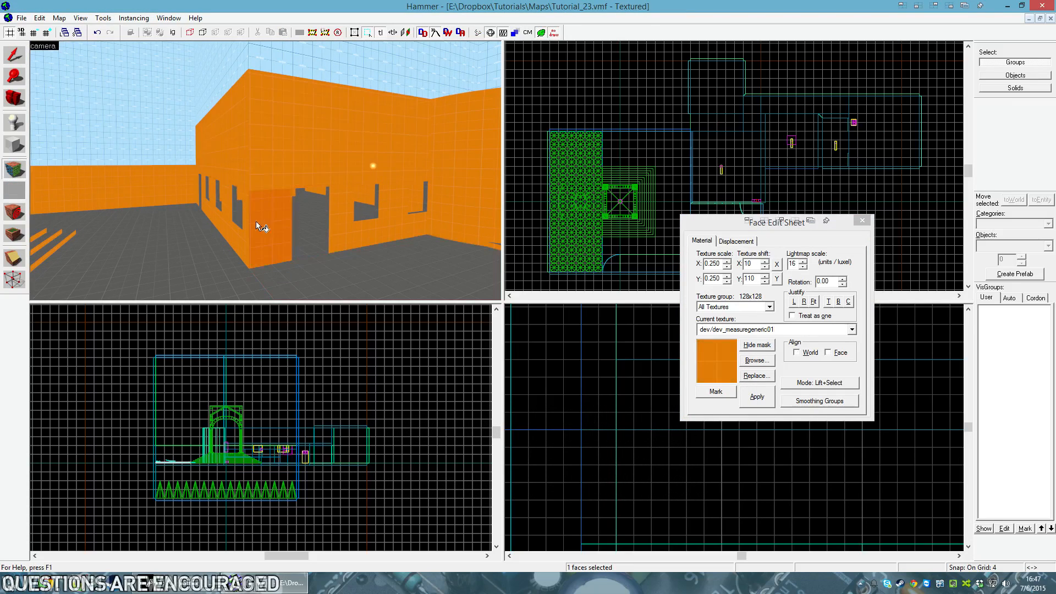
left_click(828, 352)
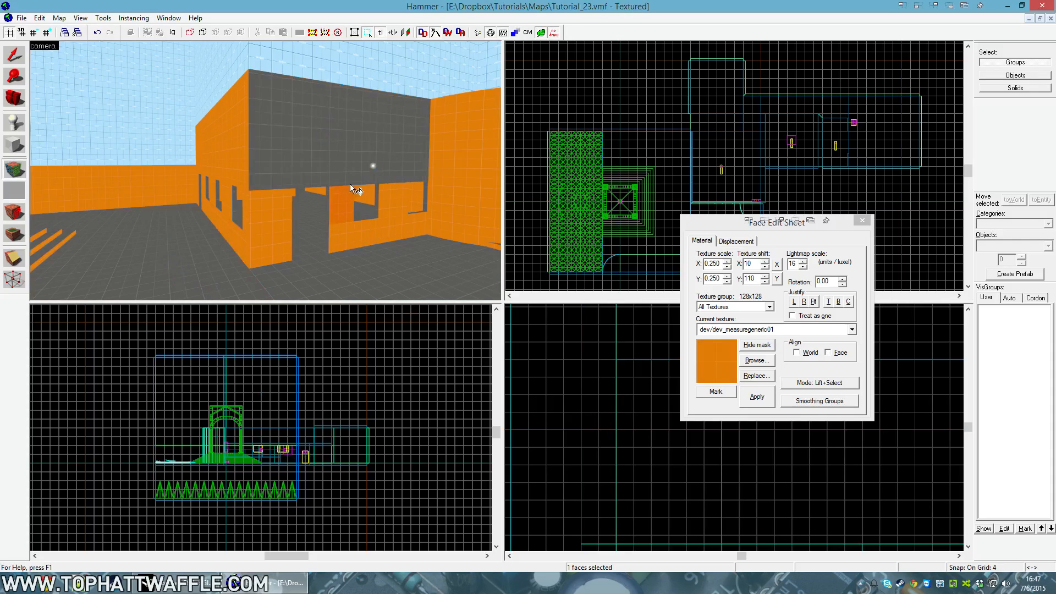
left_click(756, 359)
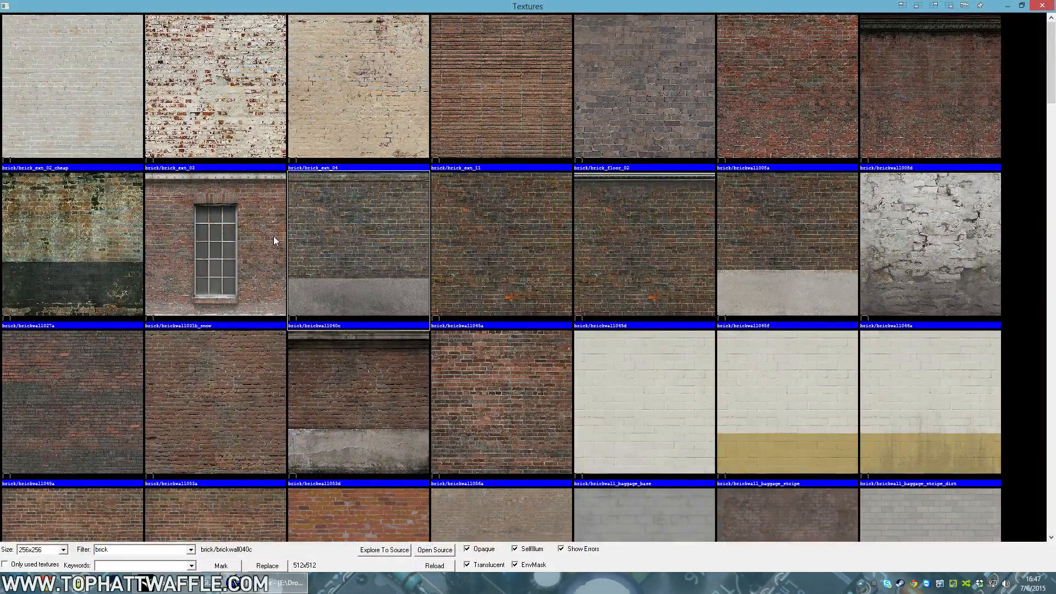
left_click(501, 244)
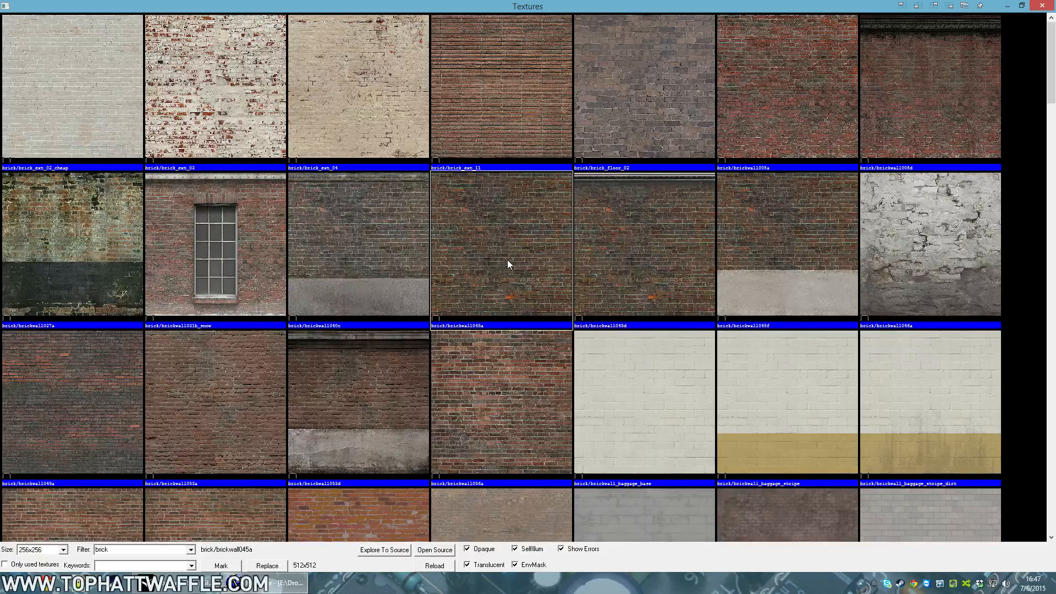
mouse_move(501, 321)
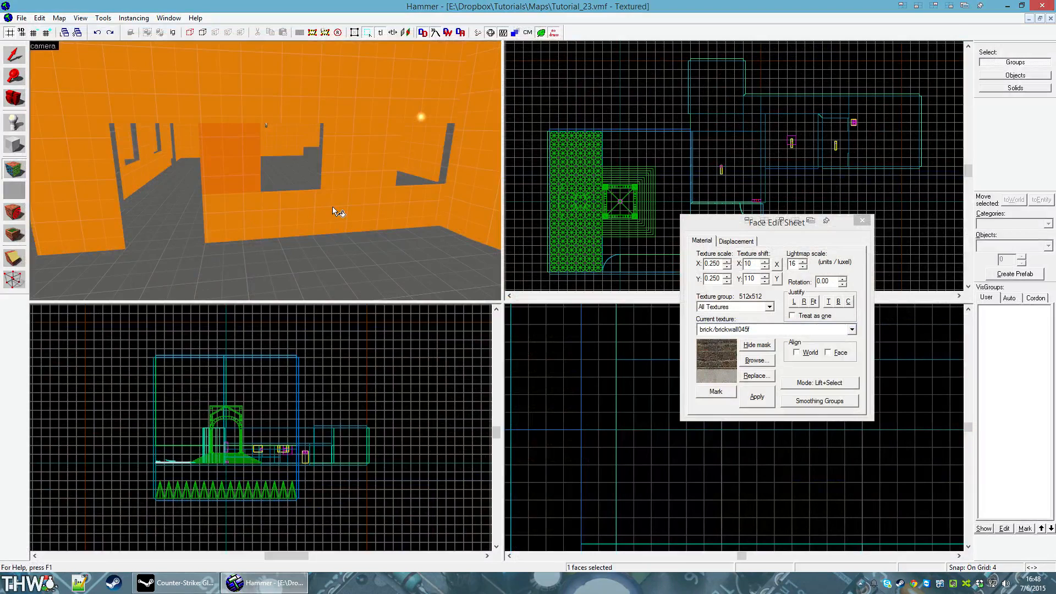
Apply brick to the lower and upper front wall faces, justified to fit
left_click(756, 396)
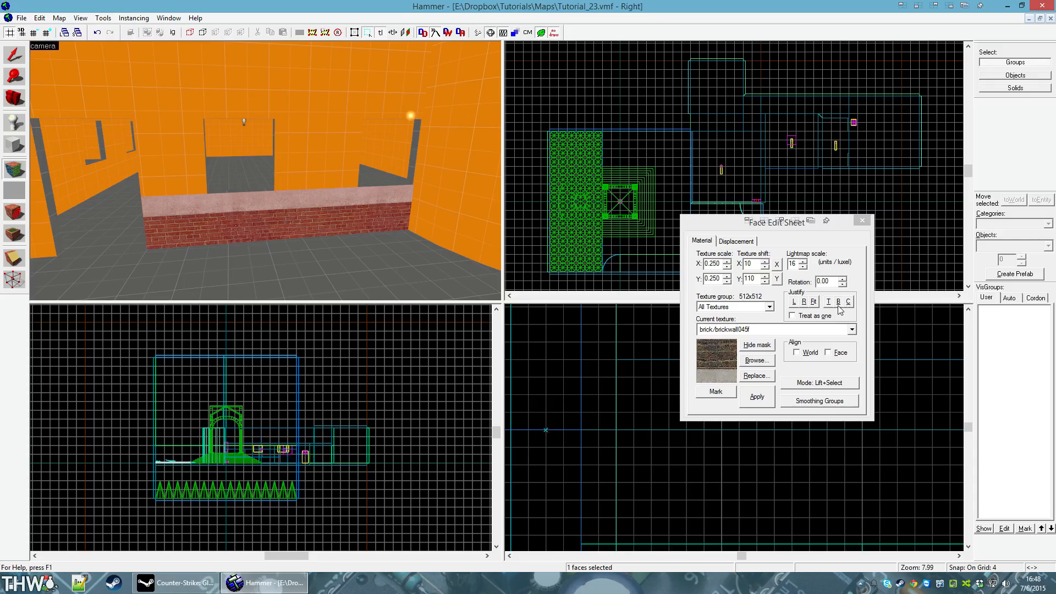
left_click(756, 397)
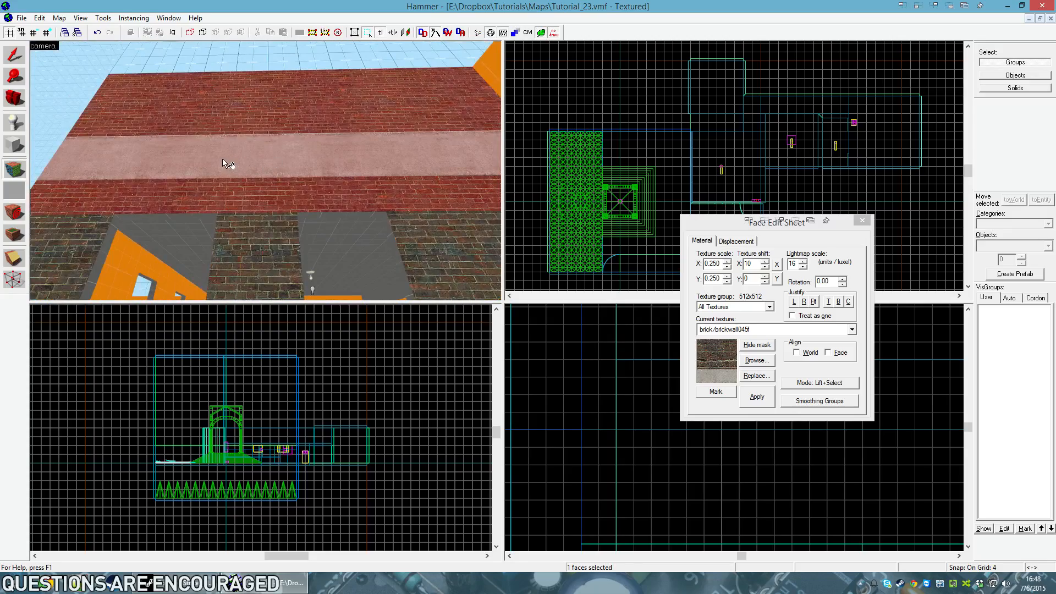
left_click(756, 359)
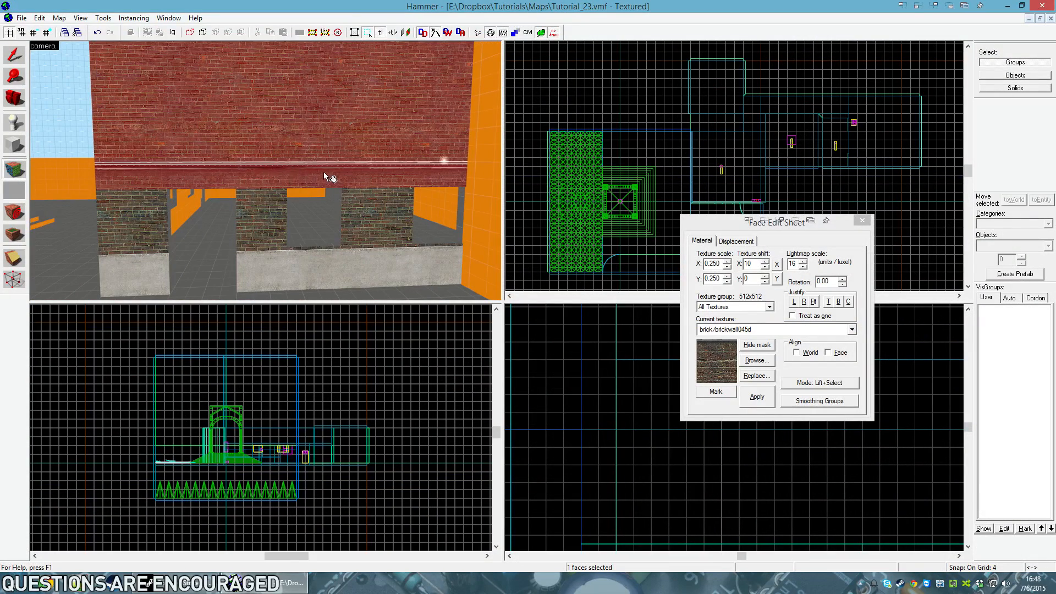
Select the front wall block and edit textures on all its faces
left_click(862, 220)
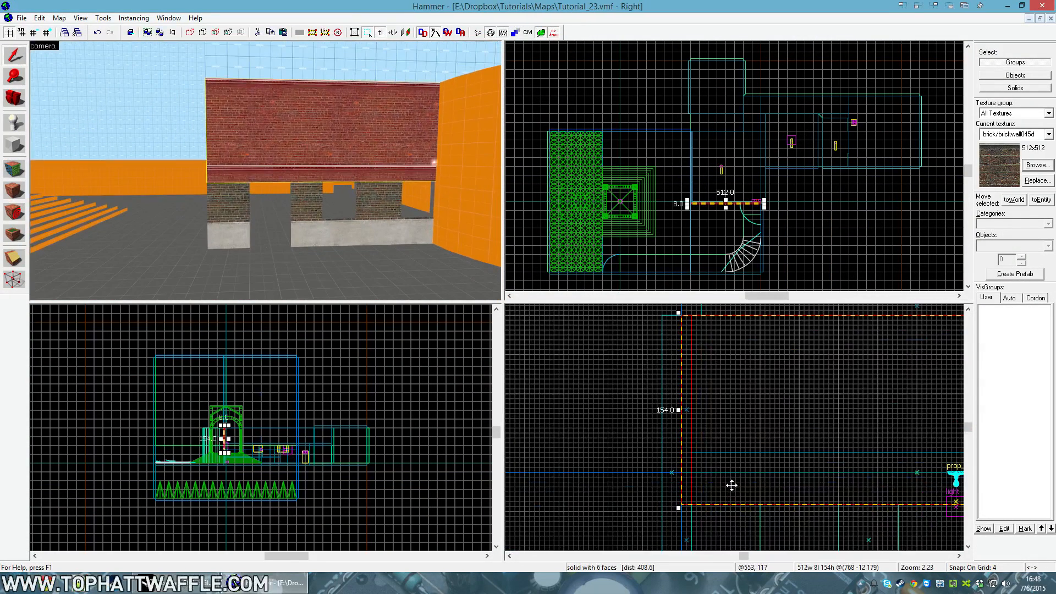
key("shift+x")
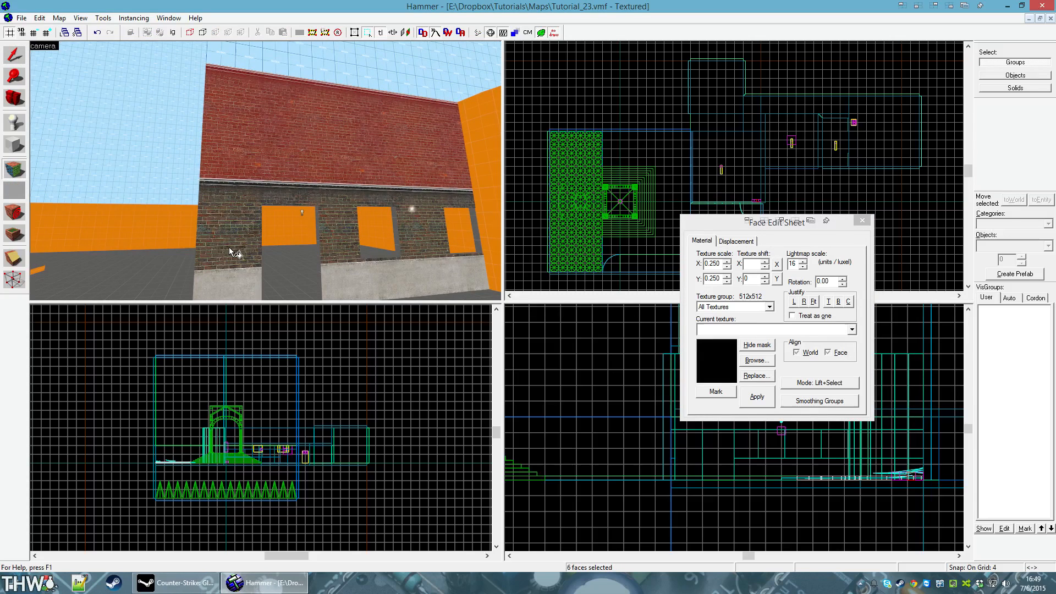
Apply brick/brickwall045a to the front wall block's selected faces
left_click(862, 220)
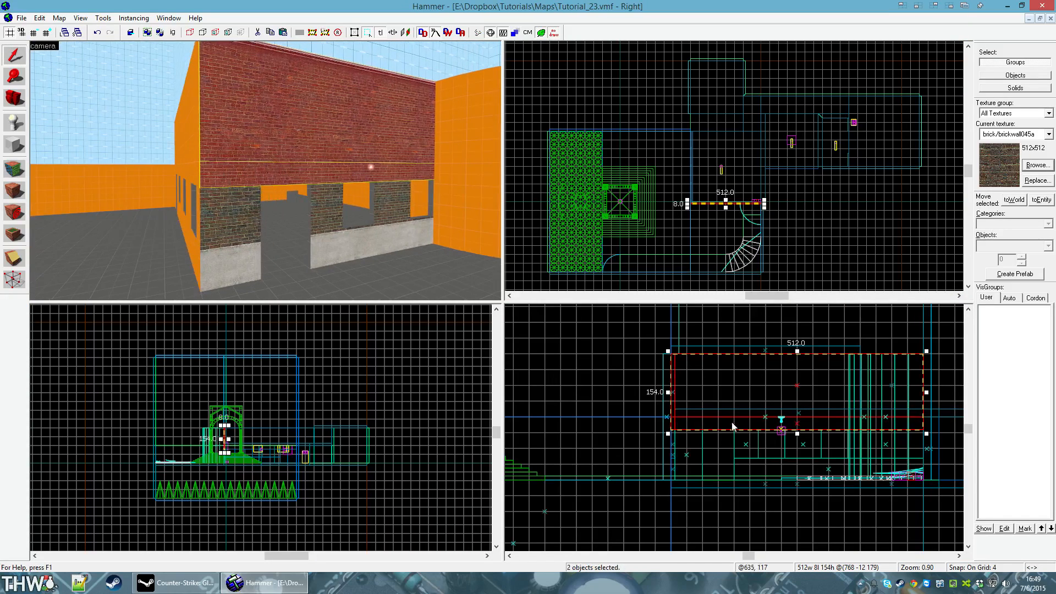
key("shift+v")
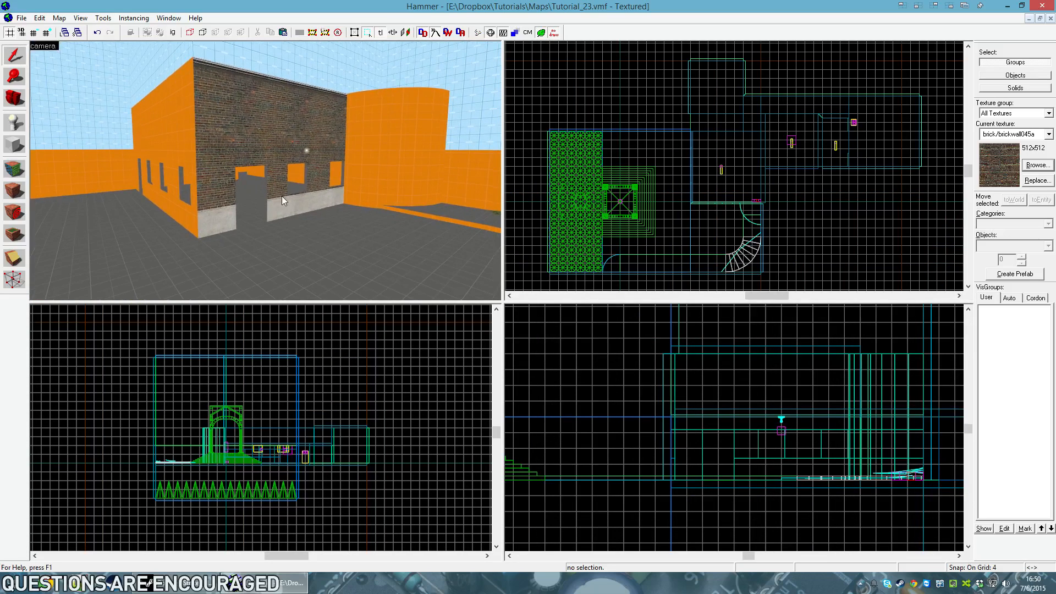
Pick up the corner brick face and apply it to the side wall face
left_click(351, 209)
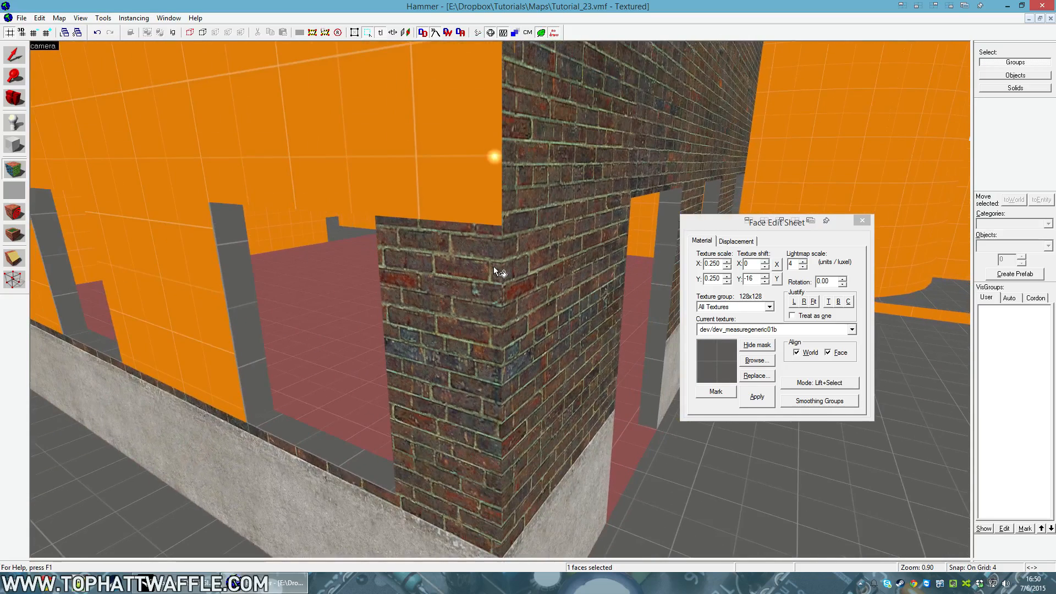
mouse_move(461, 255)
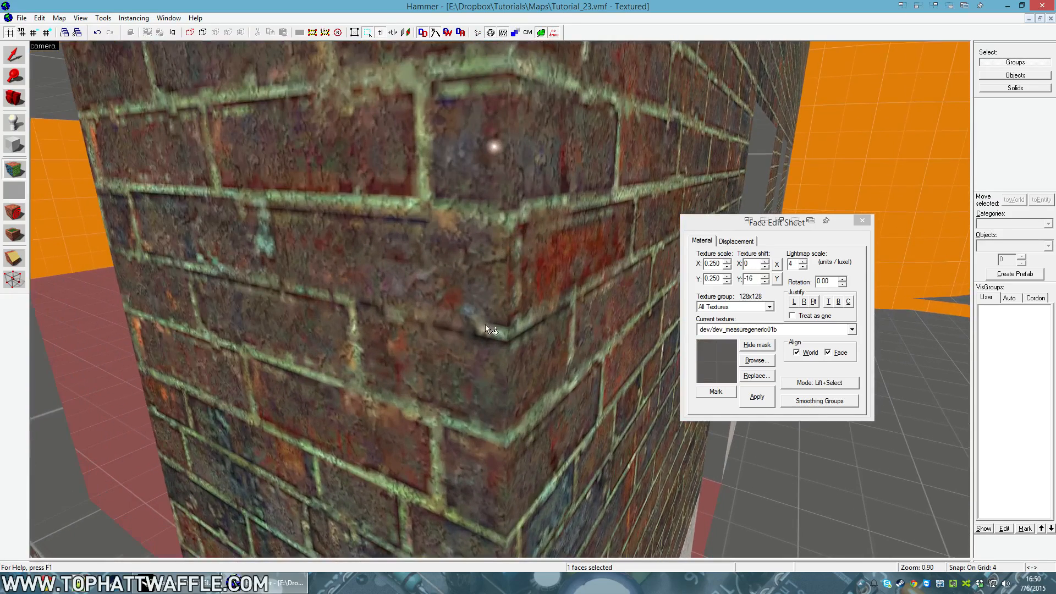
mouse_move(152, 295)
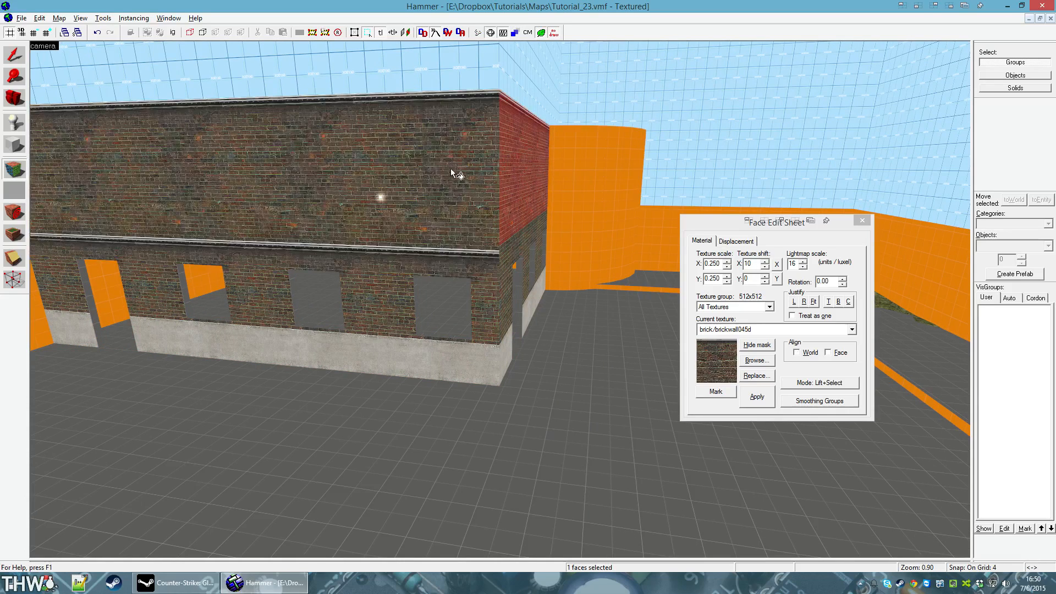
left_click(862, 220)
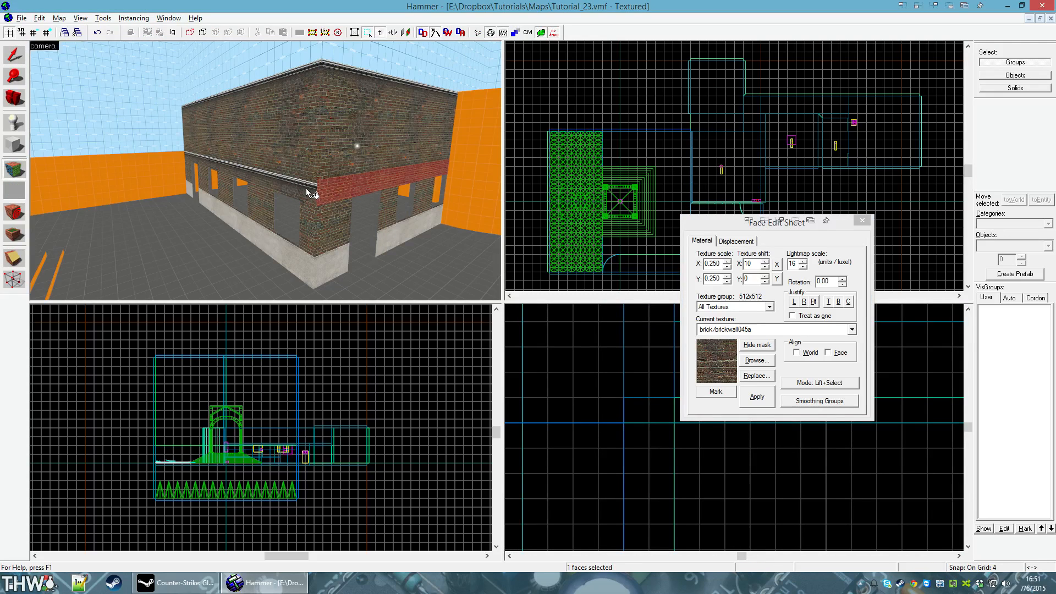
Apply brick/brickwall045a to the band above the openings
left_click(862, 220)
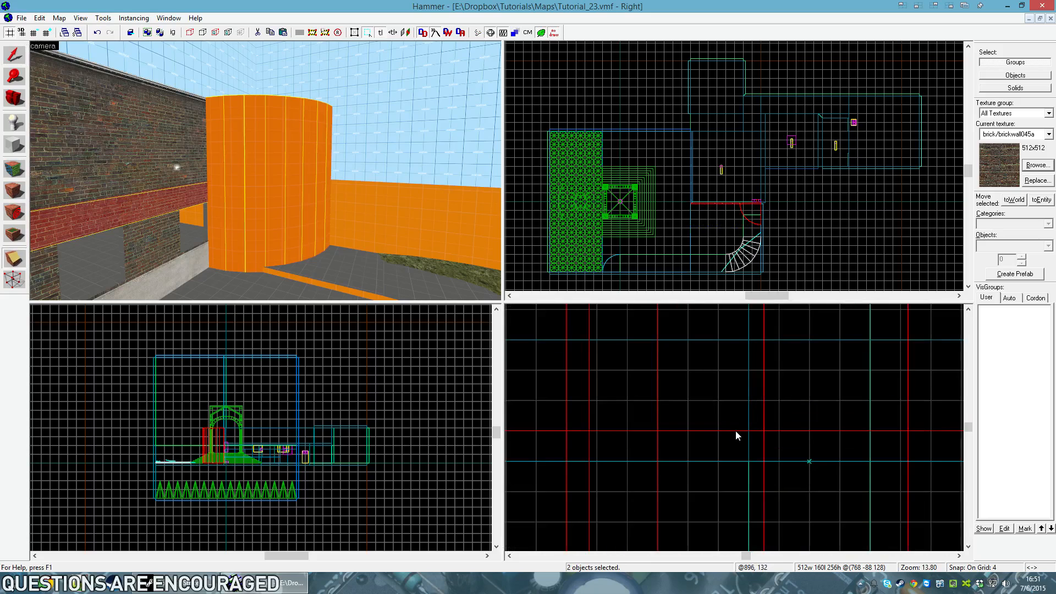
scroll("down", 3)
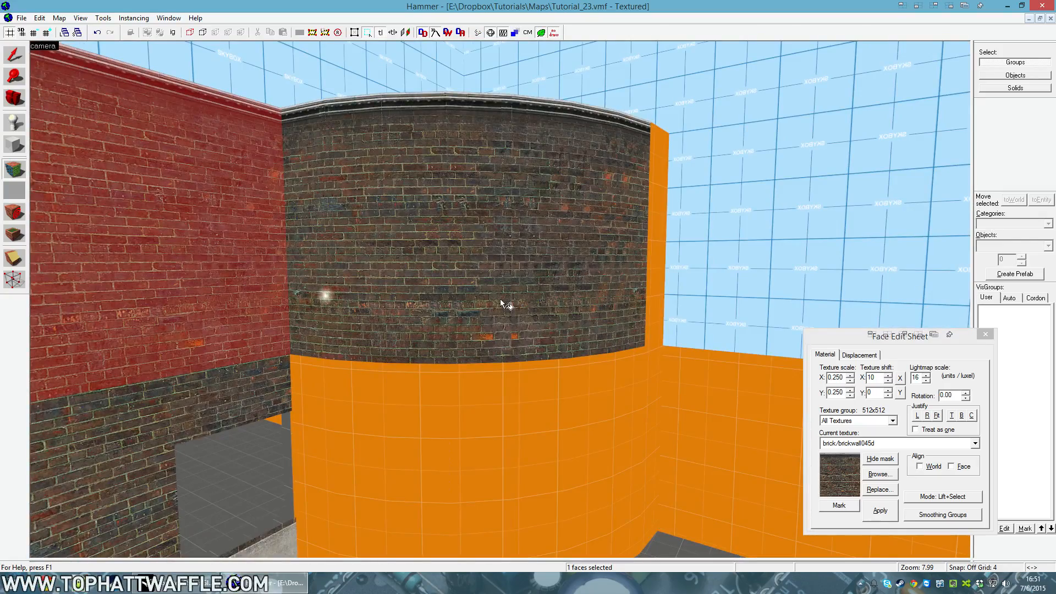
mouse_move(354, 331)
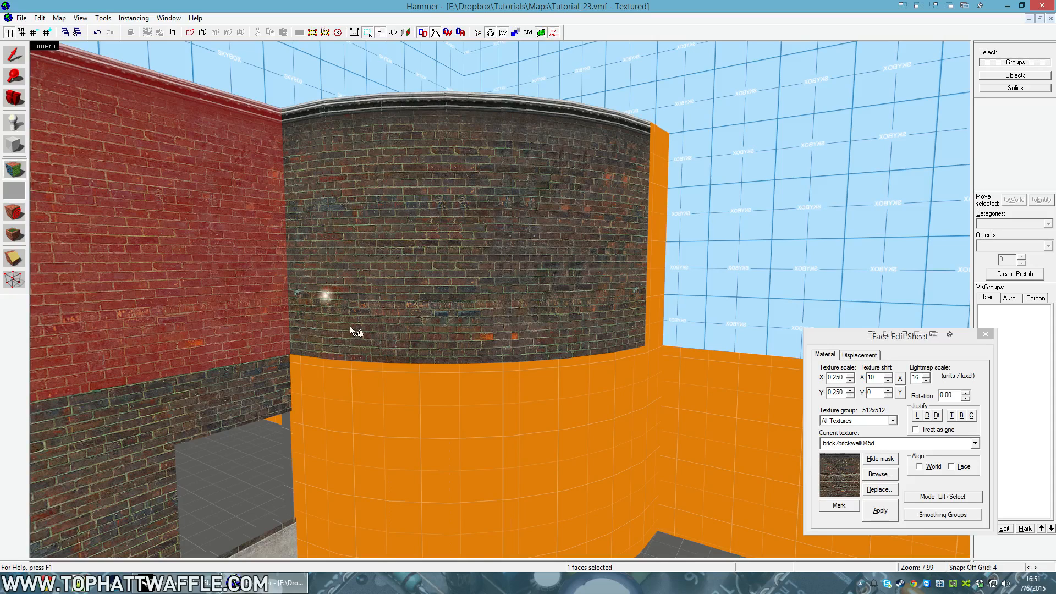
mouse_move(335, 336)
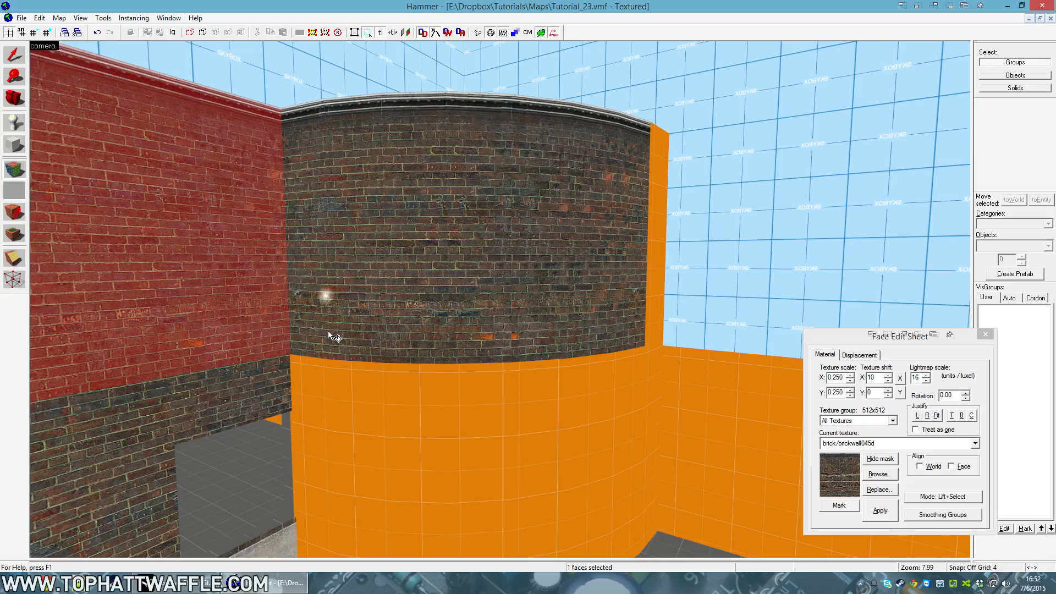
mouse_move(263, 189)
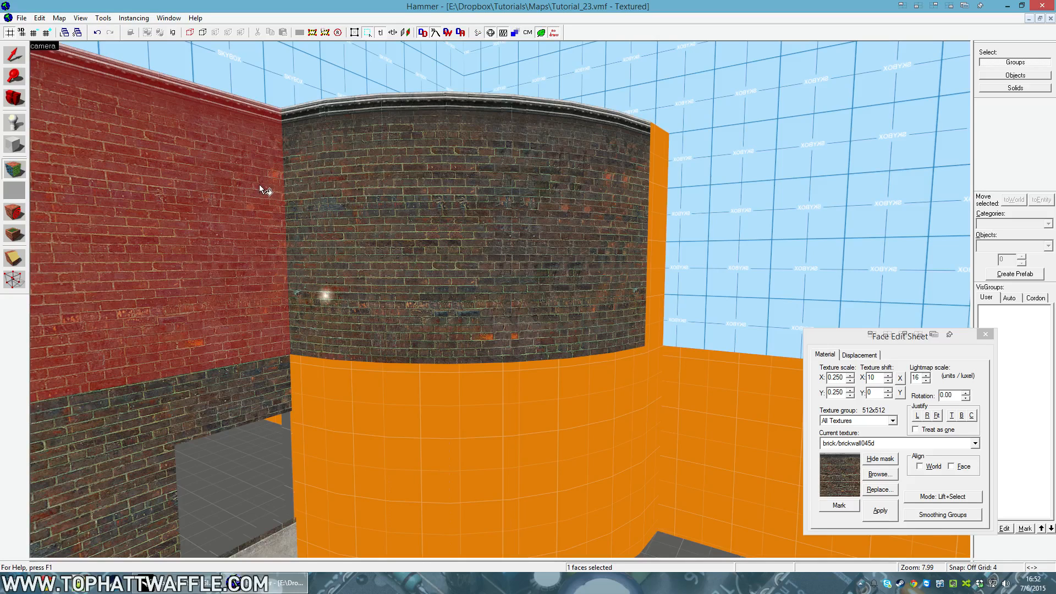
mouse_move(303, 229)
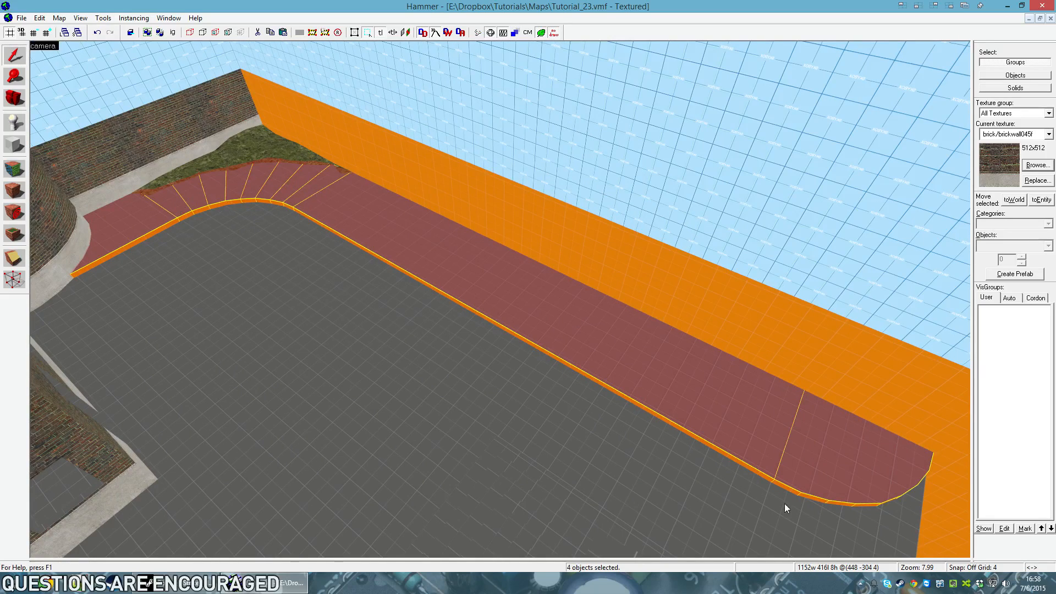
mouse_move(828, 448)
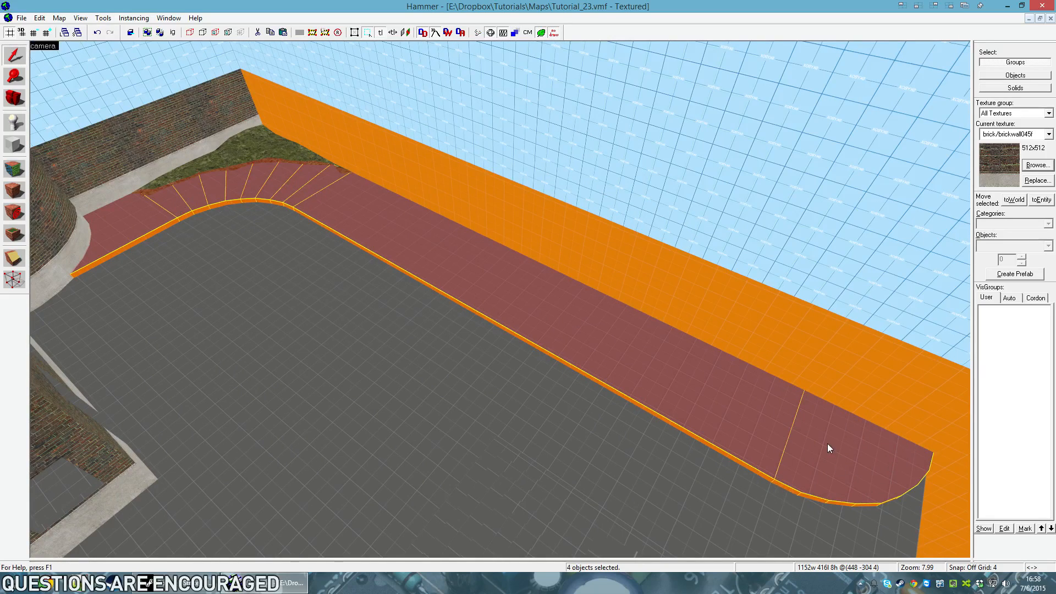
mouse_move(166, 195)
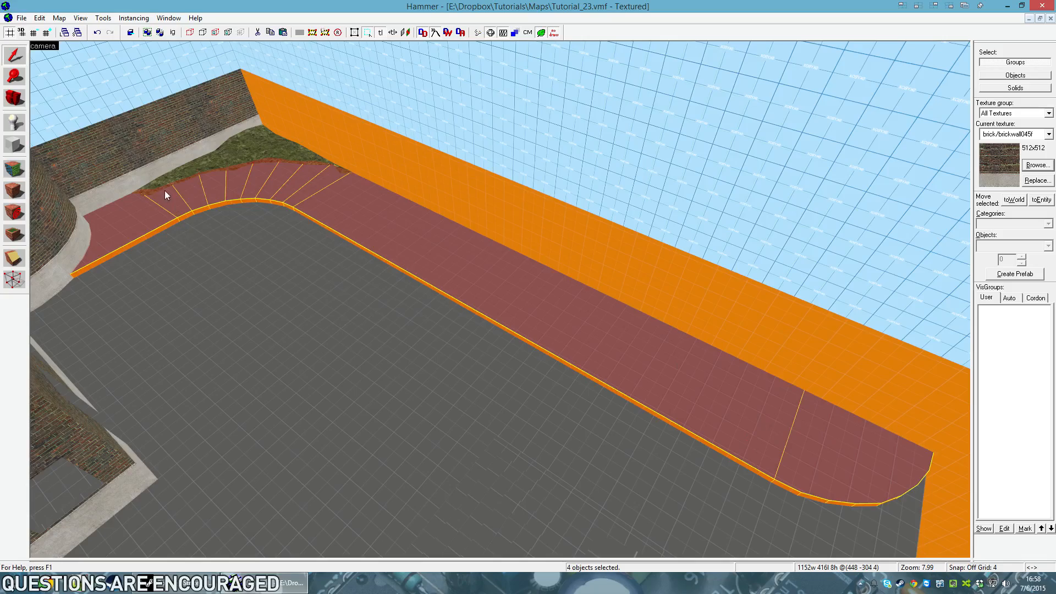
mouse_move(906, 512)
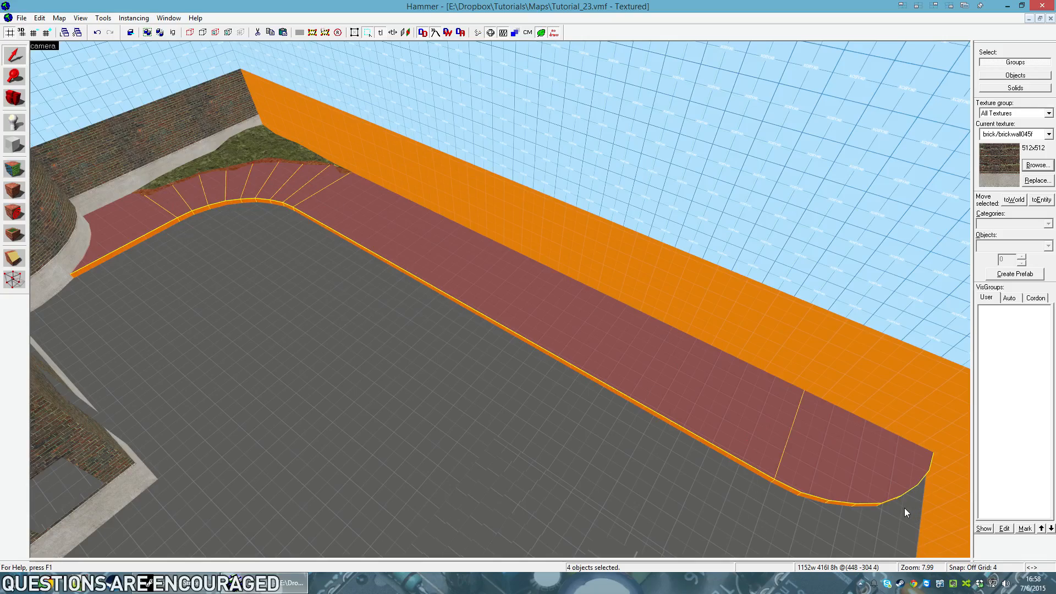
Apply concrete/hr_c/hr_sidewalk_a_tintdark to the 72 selected curb faces
left_click(1037, 165)
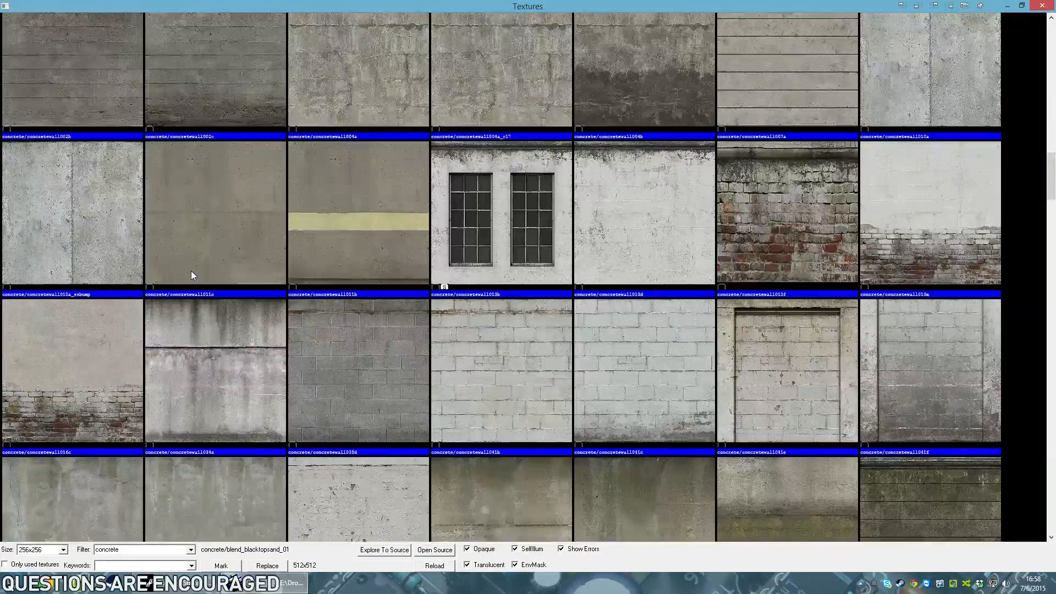
scroll("down", 3)
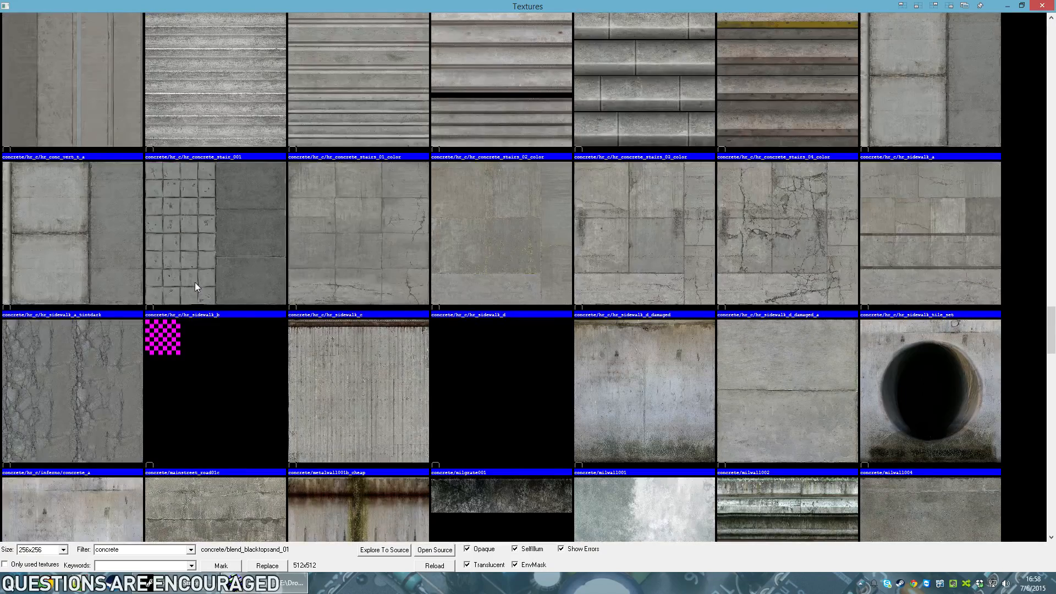
left_click(72, 233)
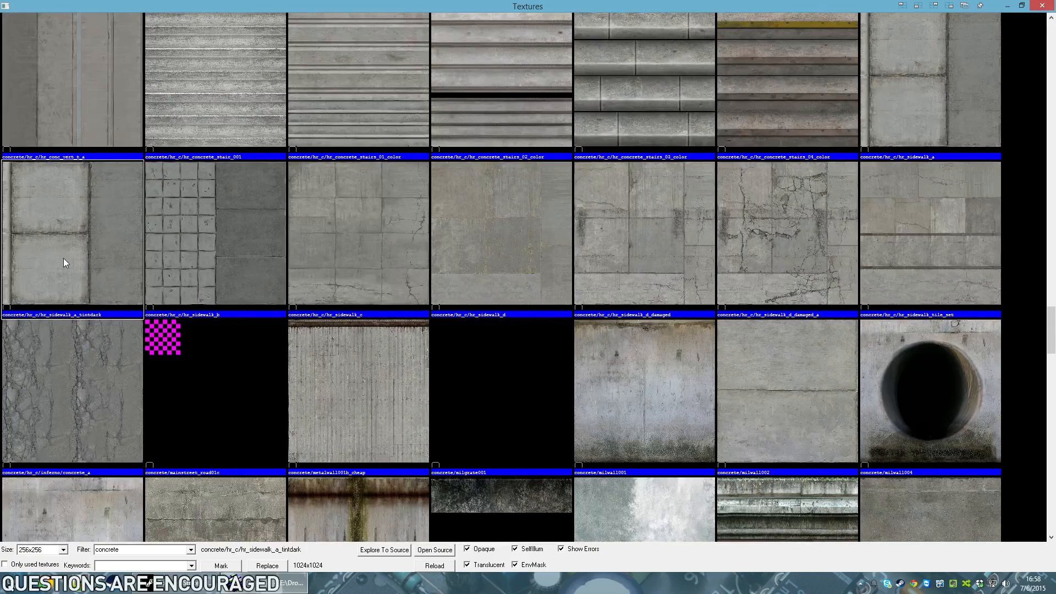
mouse_move(96, 273)
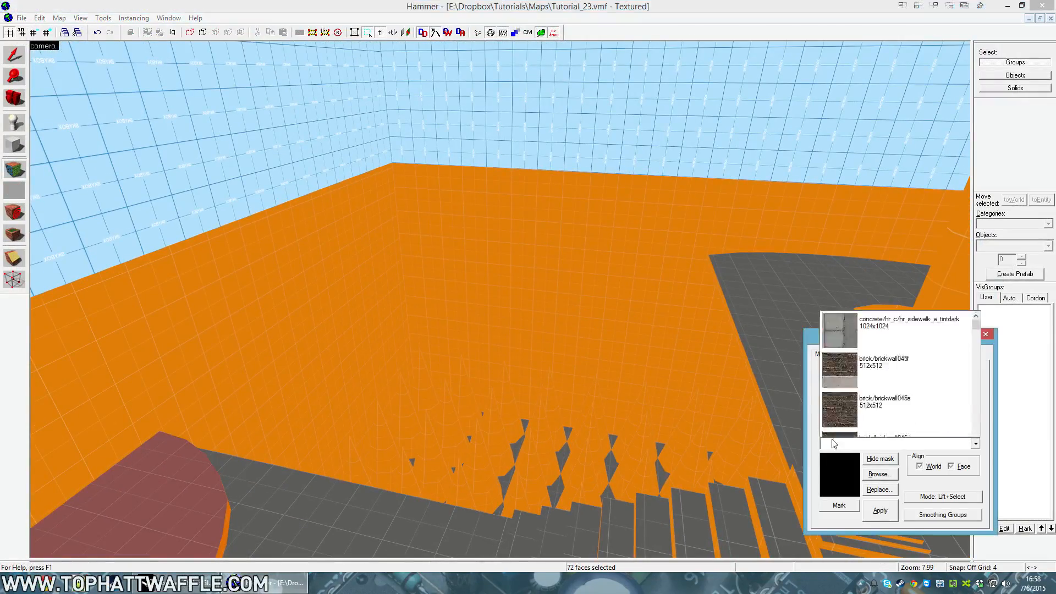
left_click(879, 510)
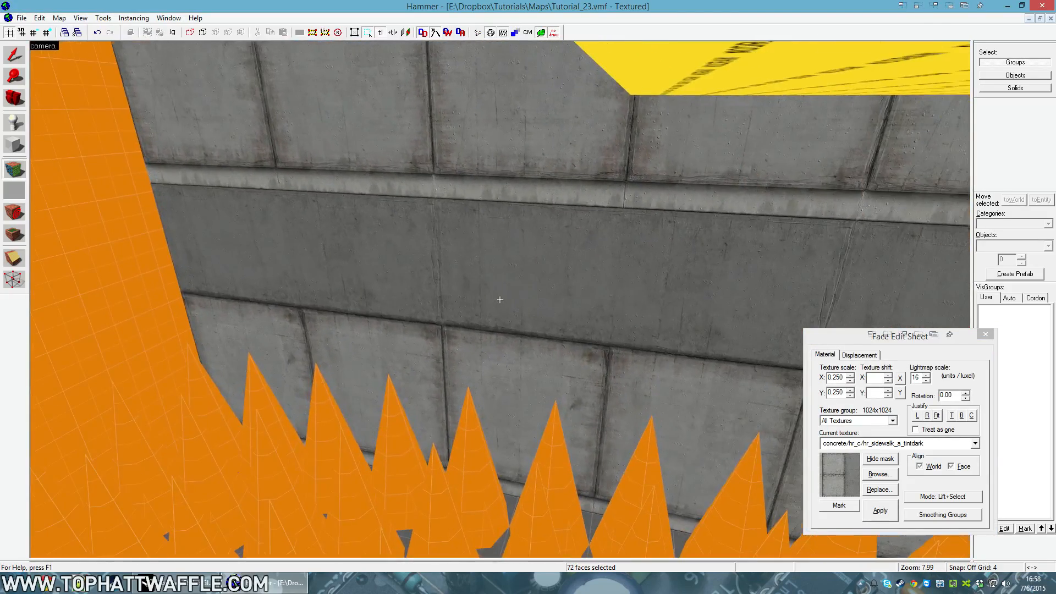
mouse_move(664, 273)
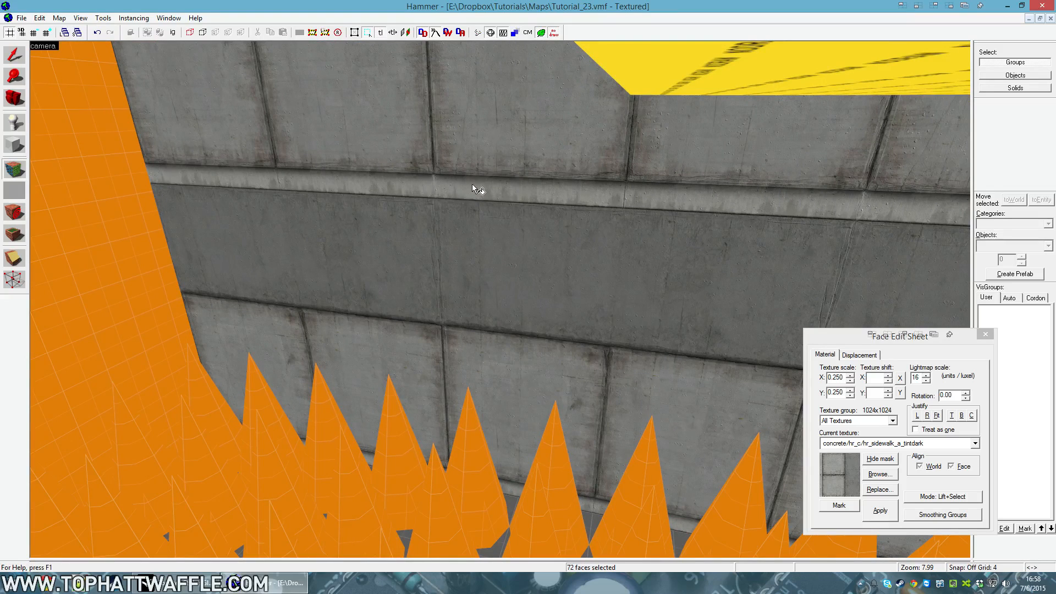
mouse_move(501, 348)
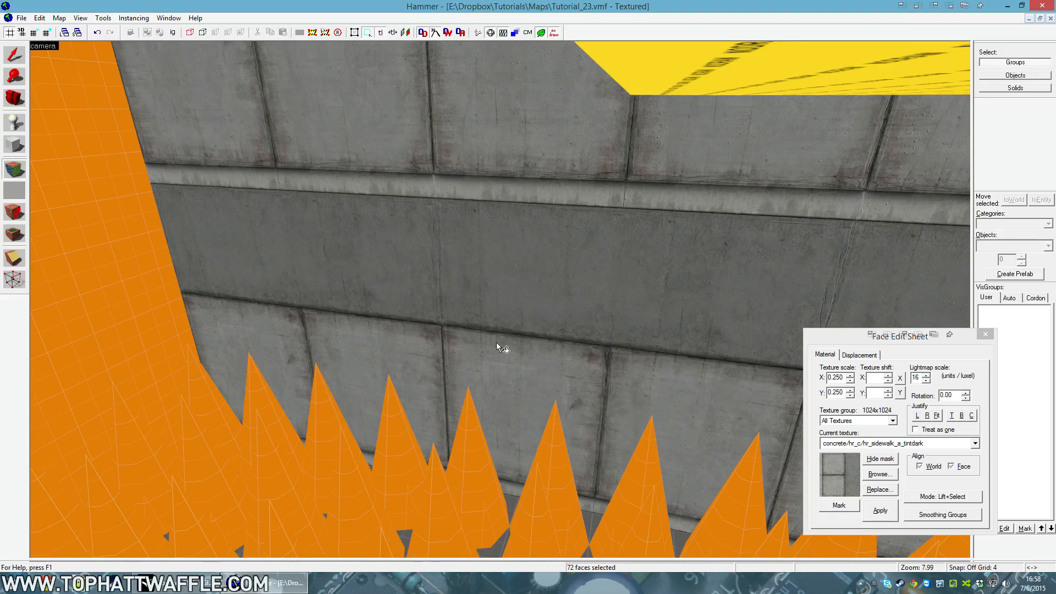
mouse_move(562, 231)
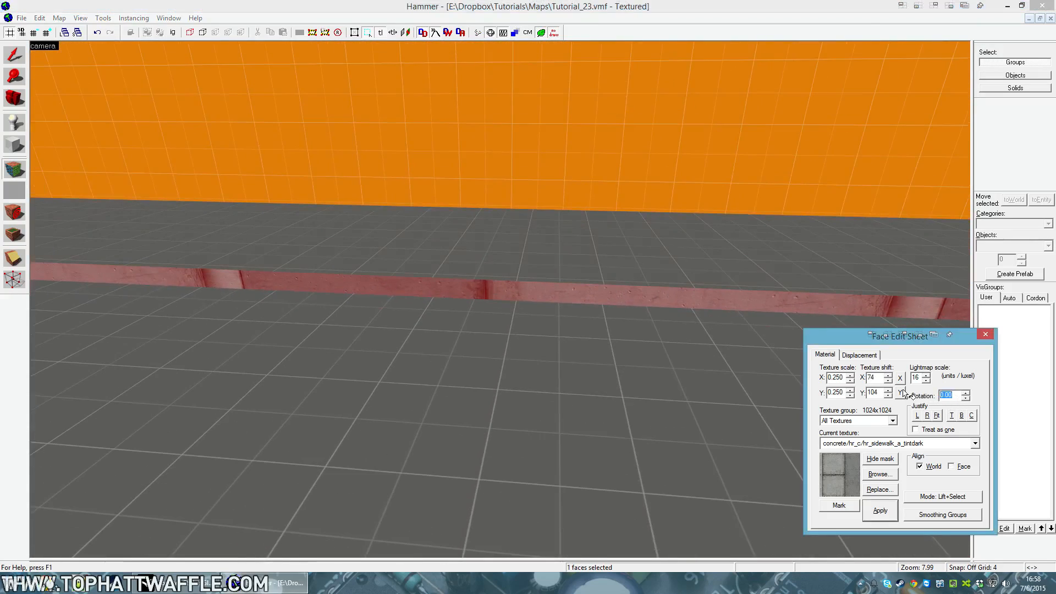
Rotate the curb side face's texture 90 degrees with zero shift, then select the straight curb
left_click(879, 510)
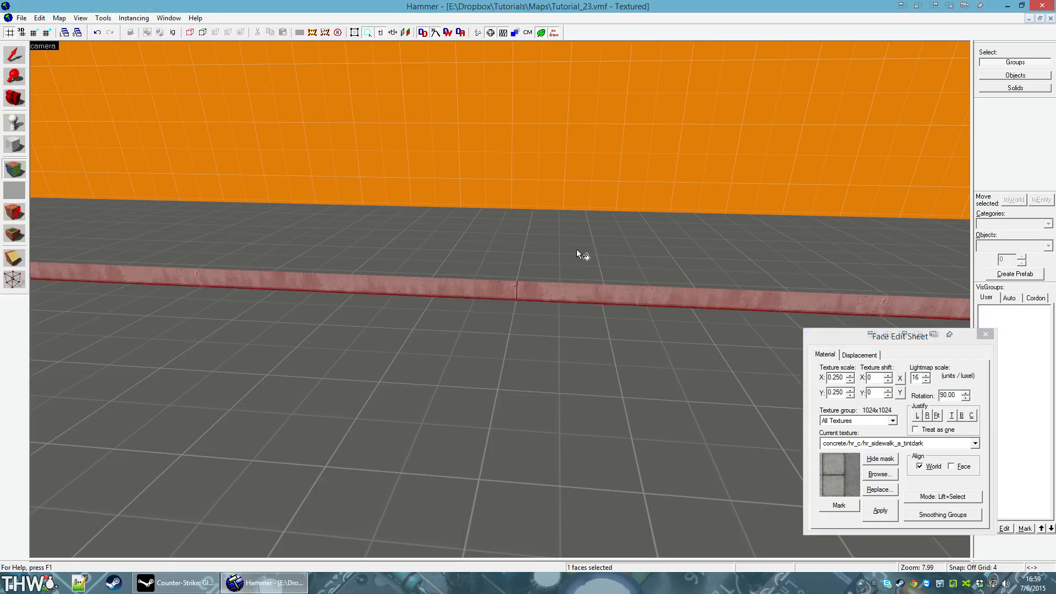
left_click(985, 334)
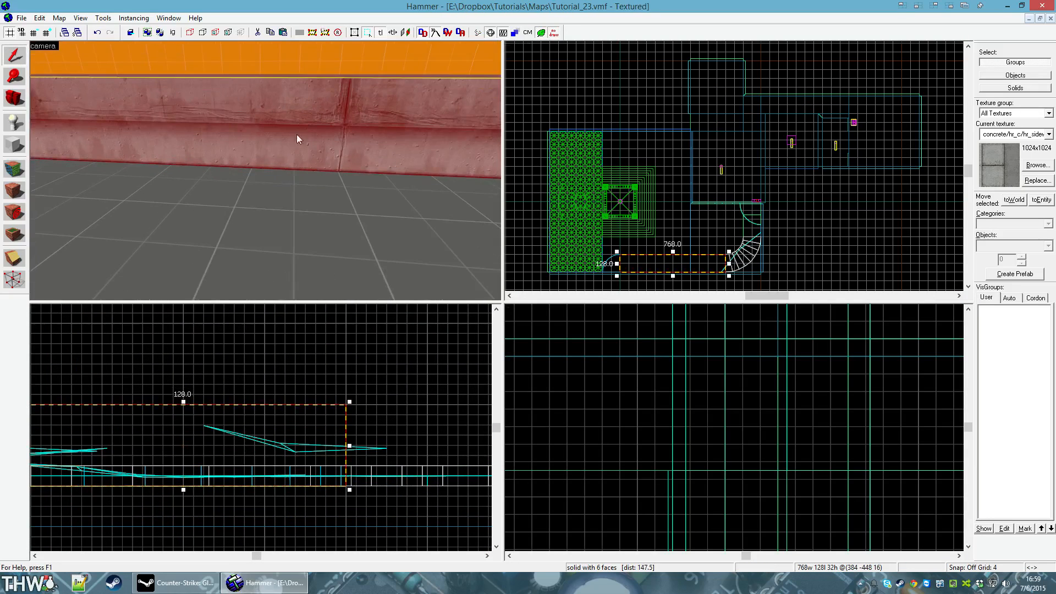
mouse_move(265, 129)
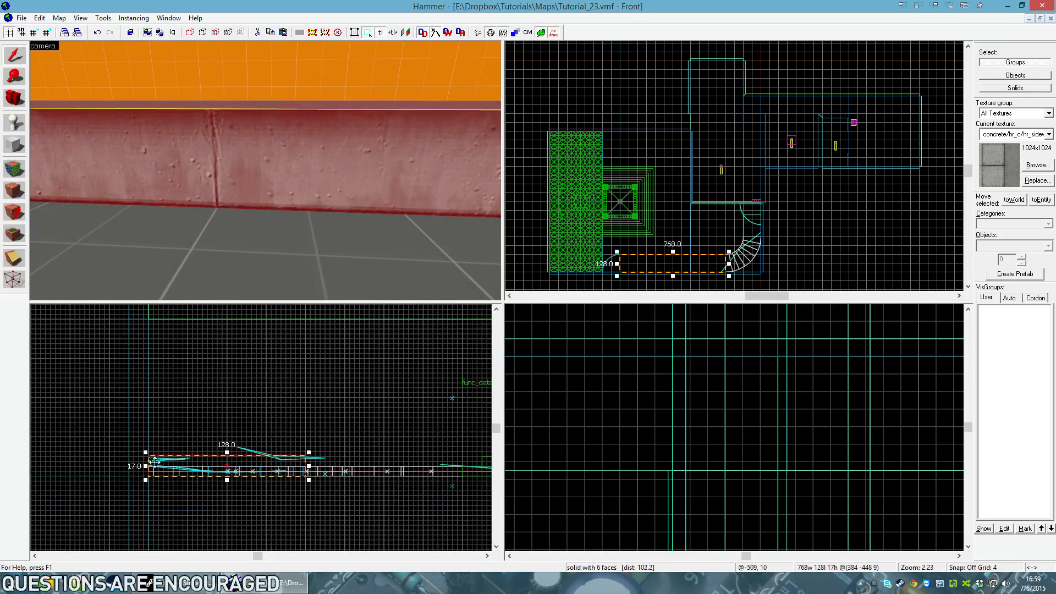
Resize the straight curb to 17 units high with scaling texture lock and apply
left_click(405, 33)
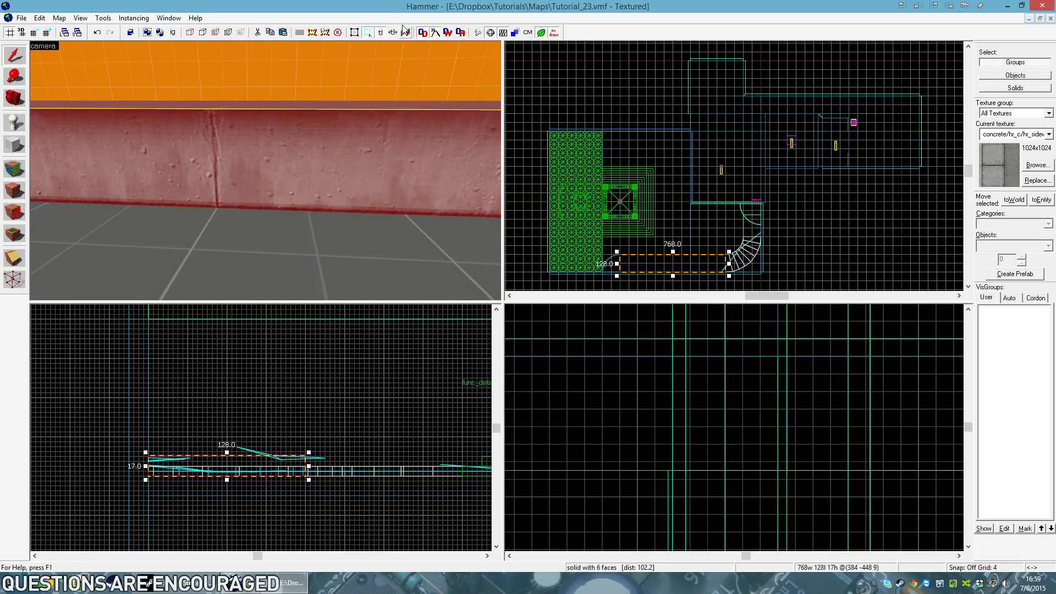
mouse_move(405, 32)
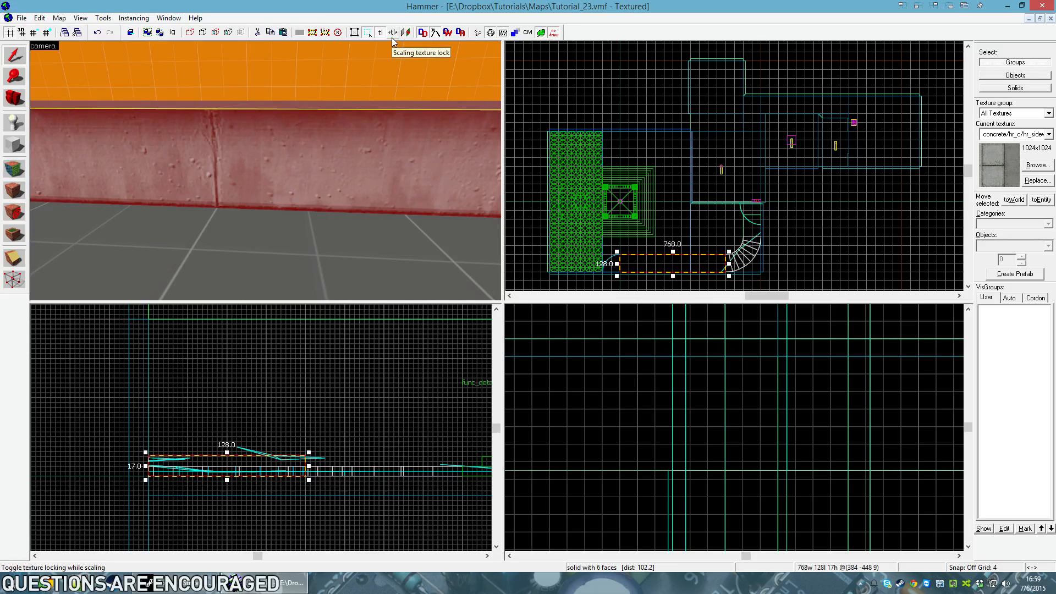
mouse_move(207, 167)
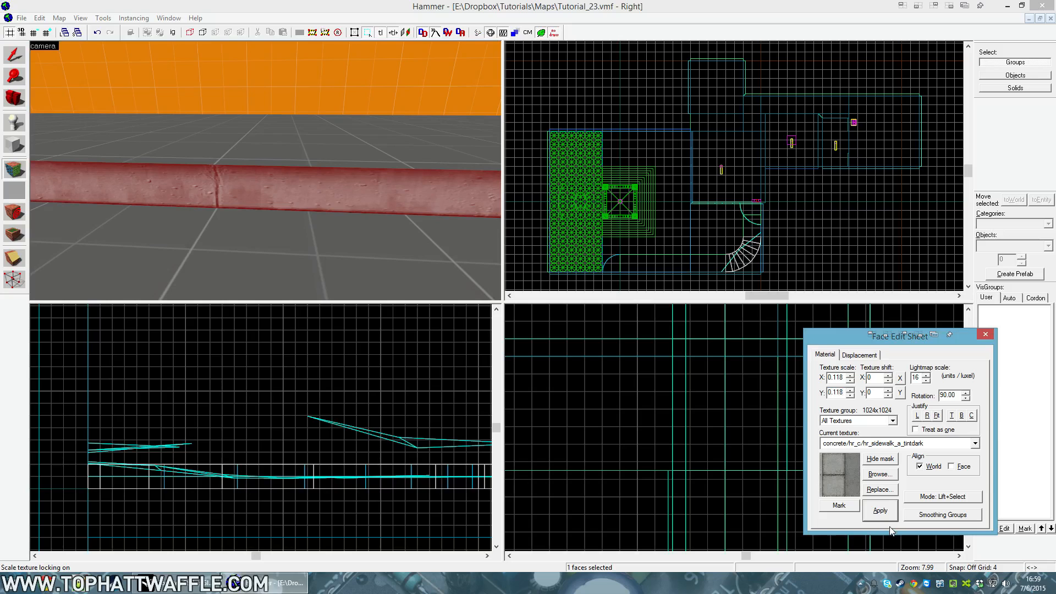
left_click(880, 510)
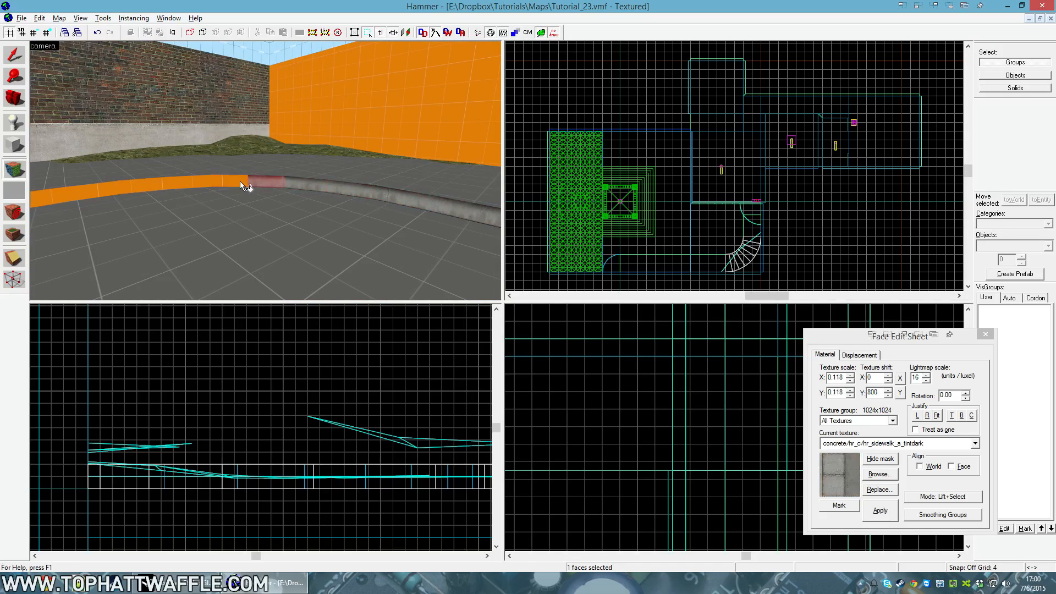
Give the curb top the sidewalk texture, rotated 90 degrees with adjusted X shift
left_click(919, 466)
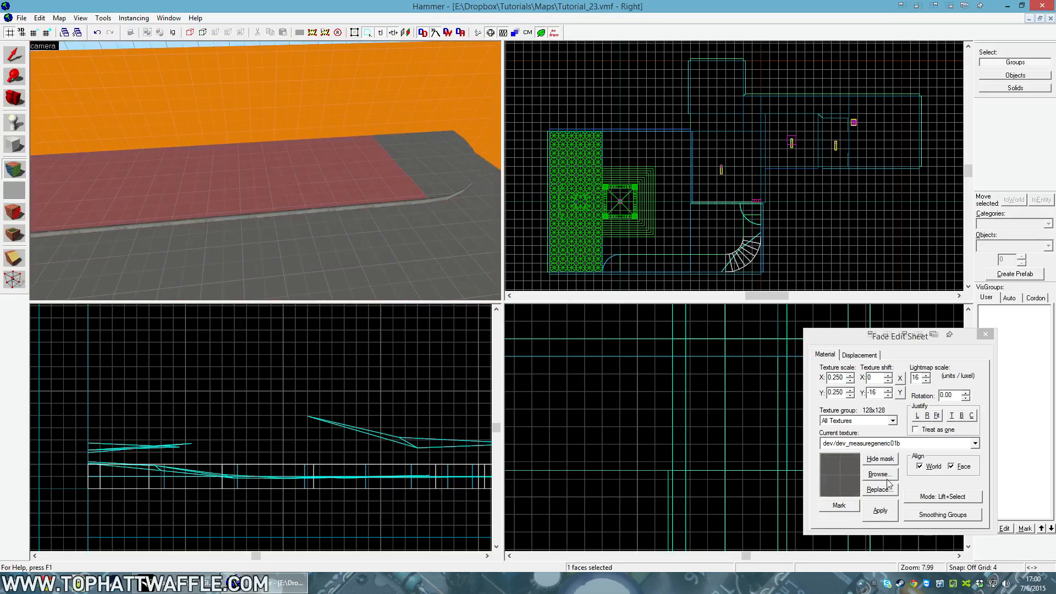
left_click(880, 511)
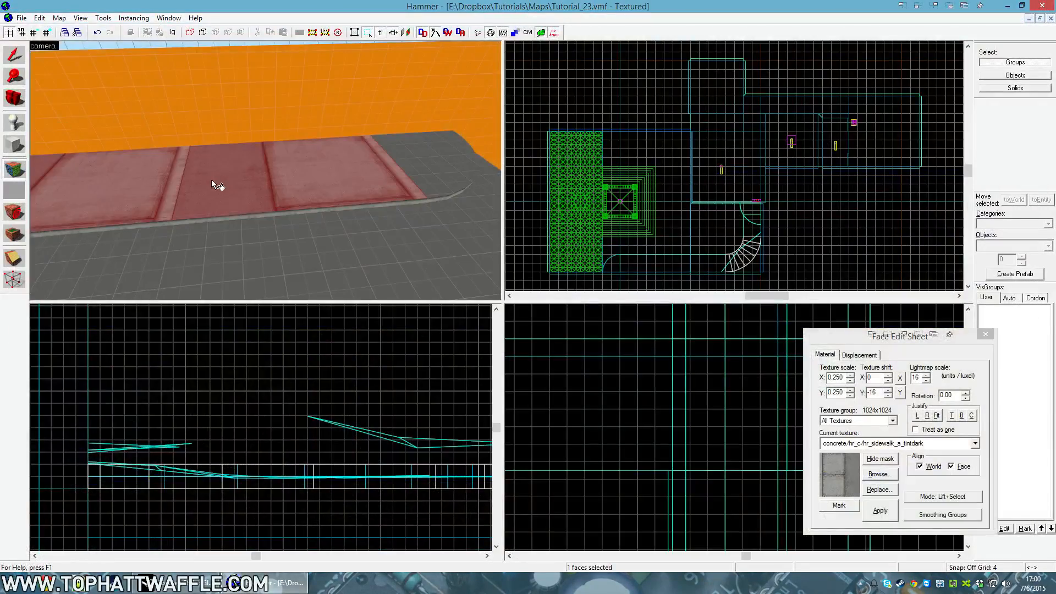
triple_click(946, 395)
type("90")
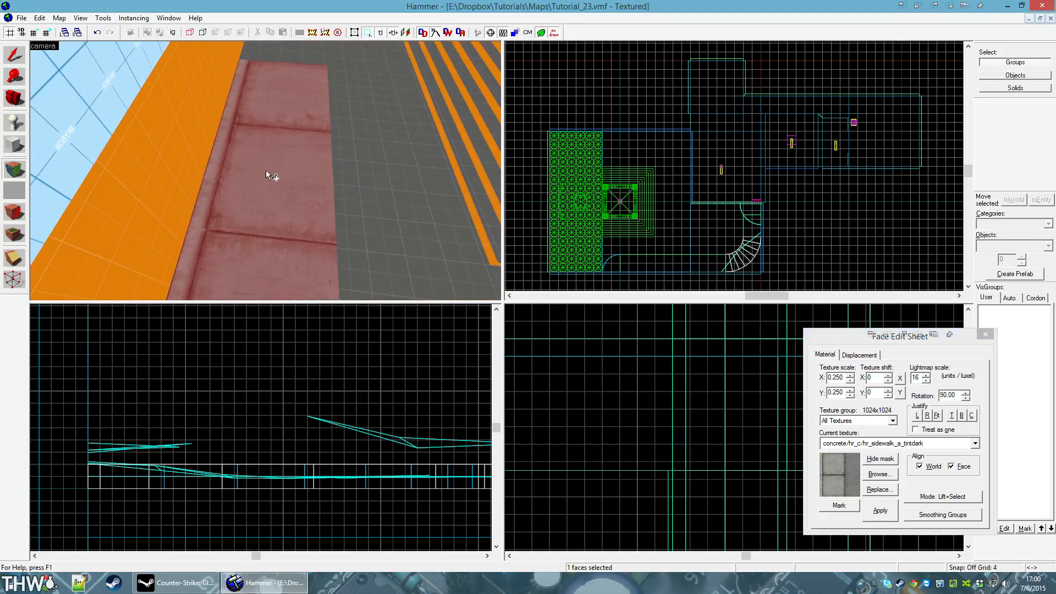
left_click(985, 334)
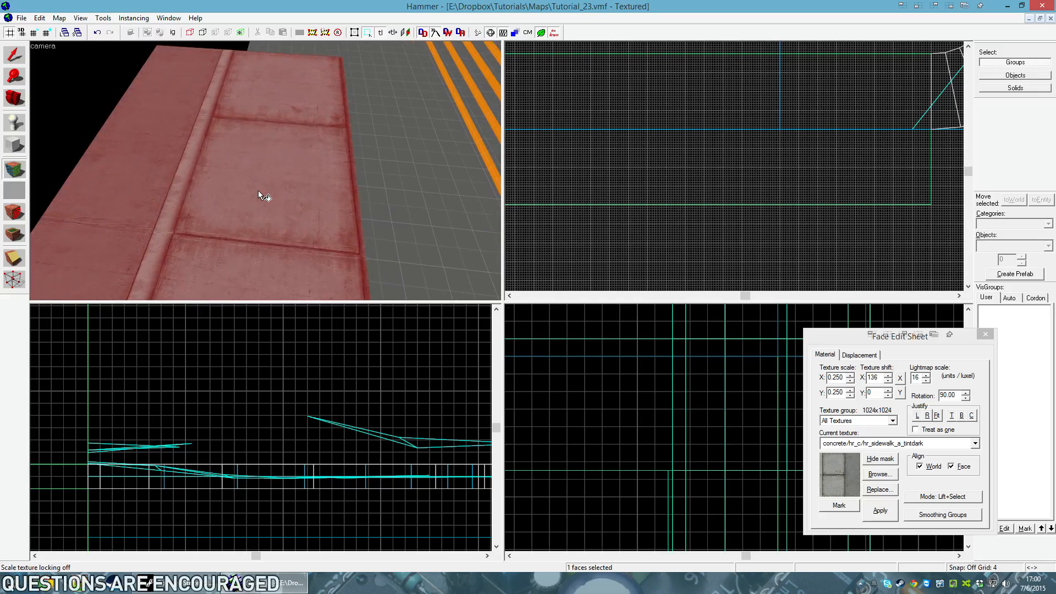
left_click(889, 380)
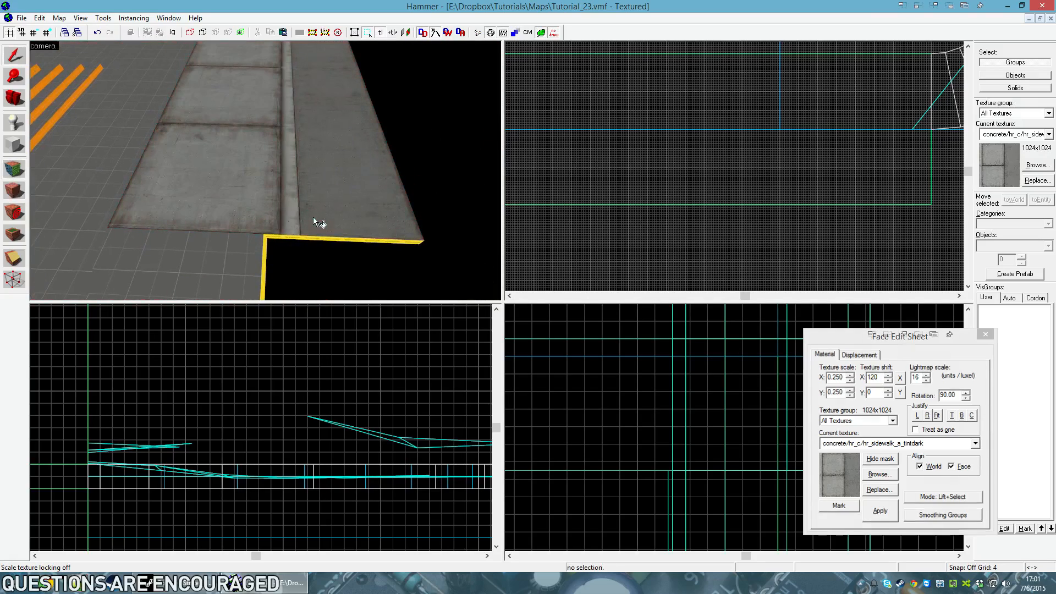
Fit the concrete sidewalk texture to the outer side face at scale 0.227, shifted and applied
left_click(984, 333)
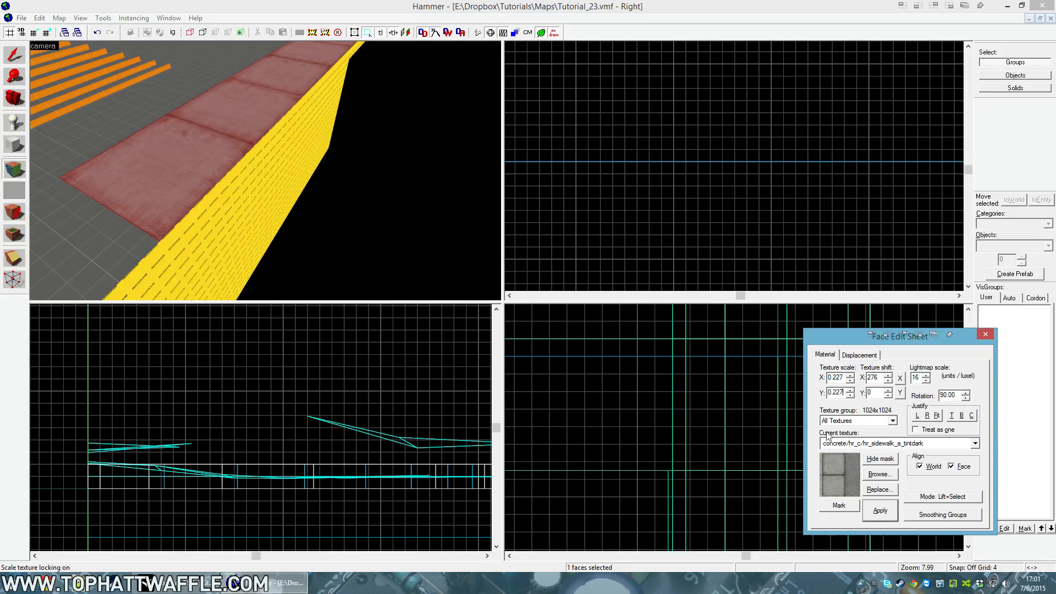
left_click(879, 510)
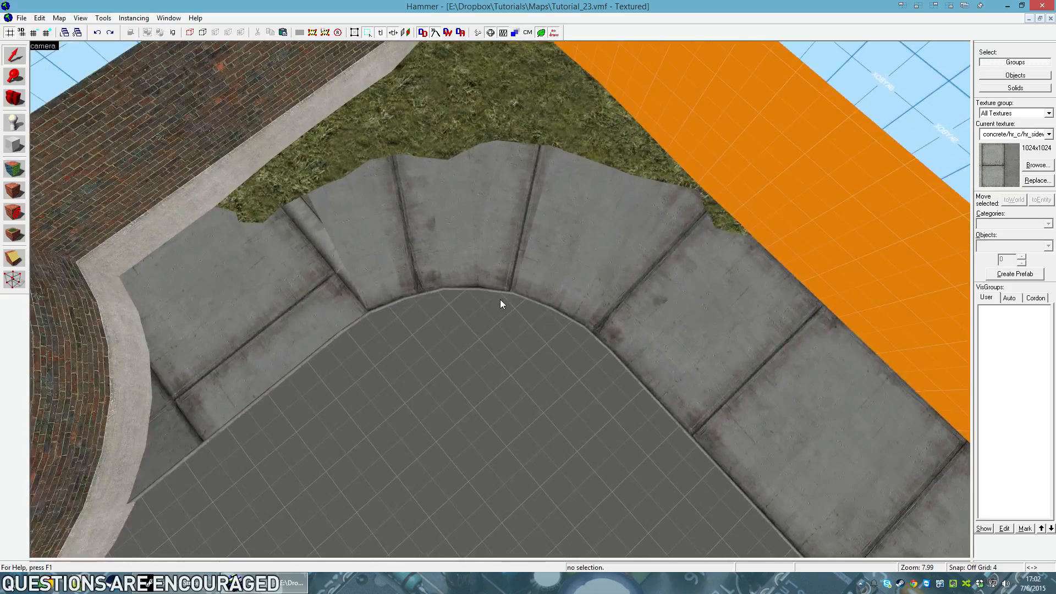
Deselect the corner faces to review the concrete slabs curving along the curb
left_click(583, 229)
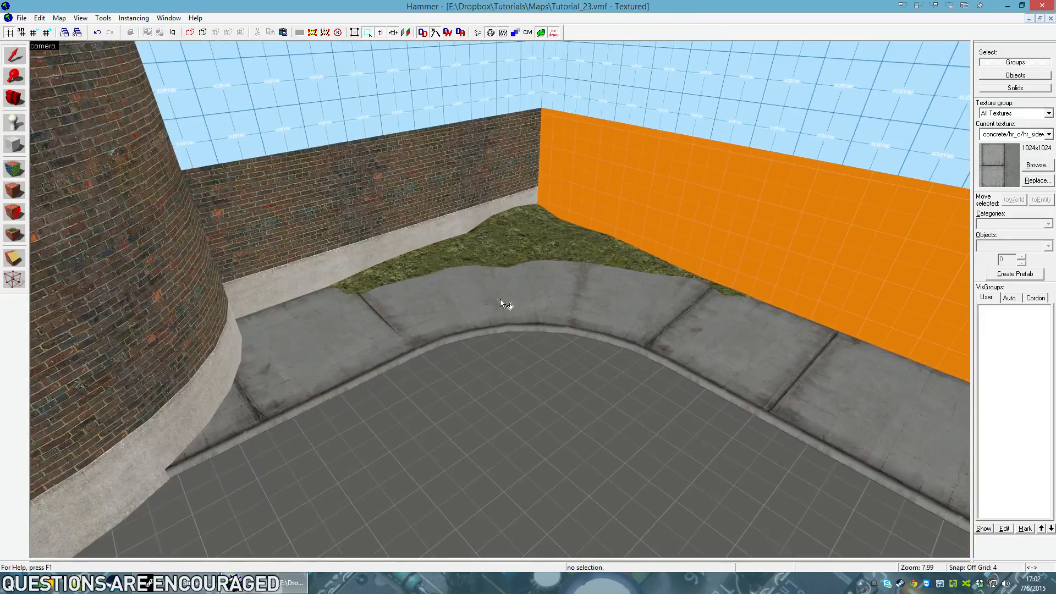
mouse_move(387, 343)
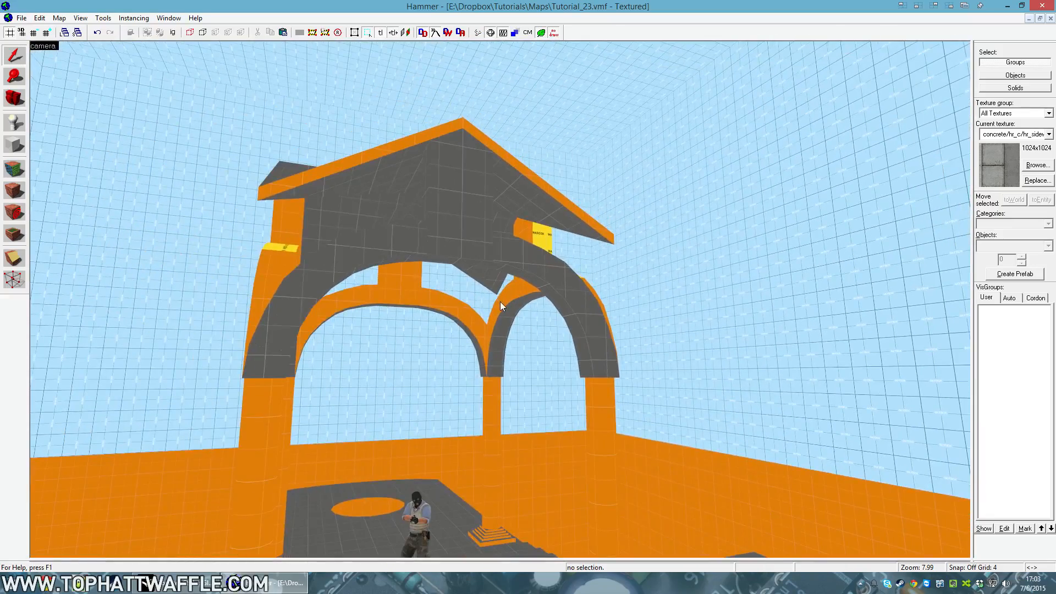
Select the arch group, taking all 859 faces into the Face Edit Sheet
left_click(345, 272)
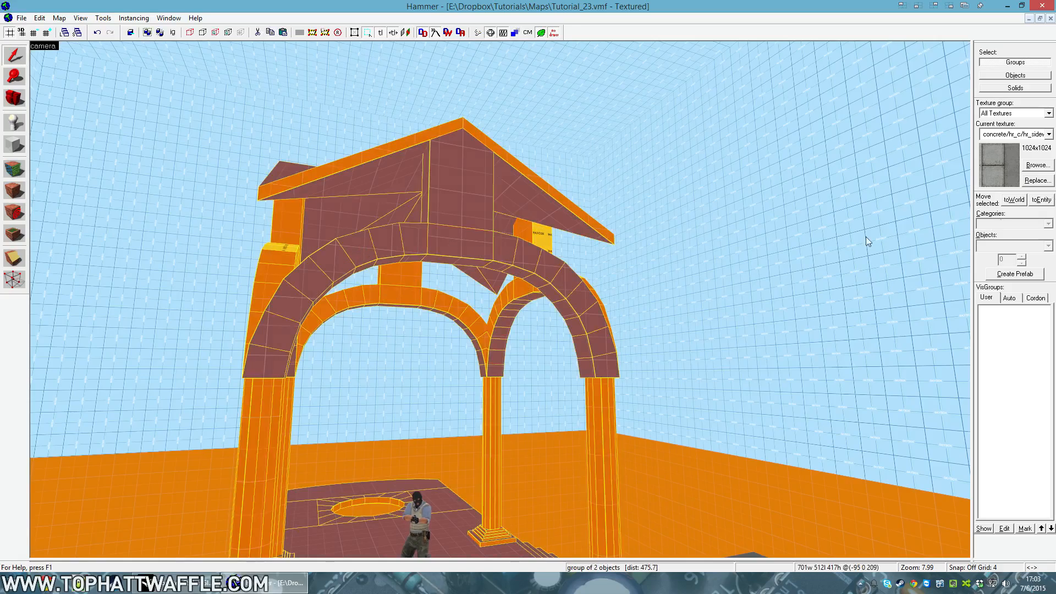
left_click(1037, 164)
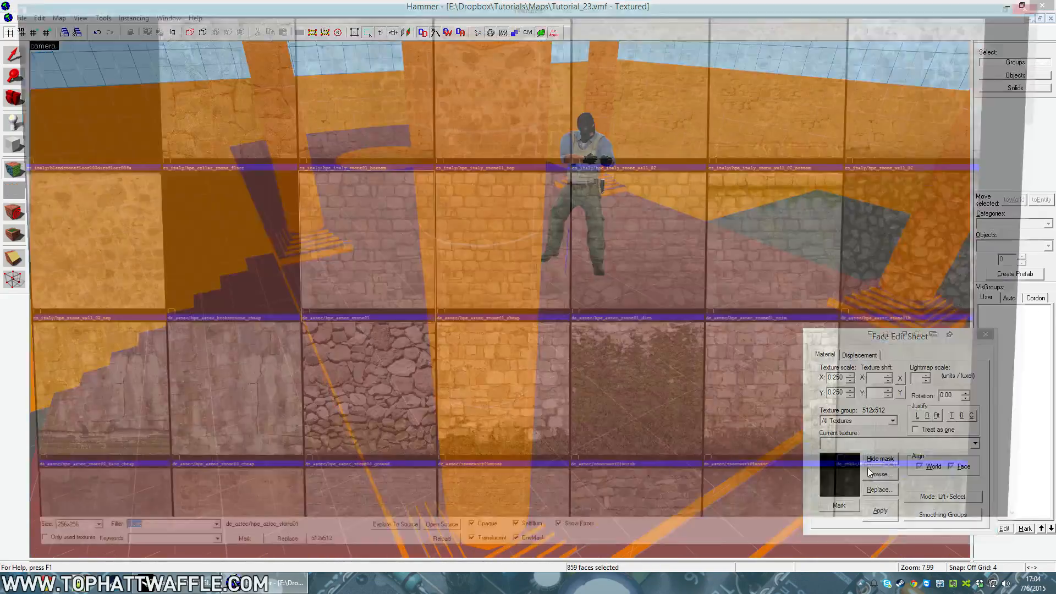
Apply hr_conc_pillar_a to the pillars, then bring up Run Map (Advanced)
left_click(879, 474)
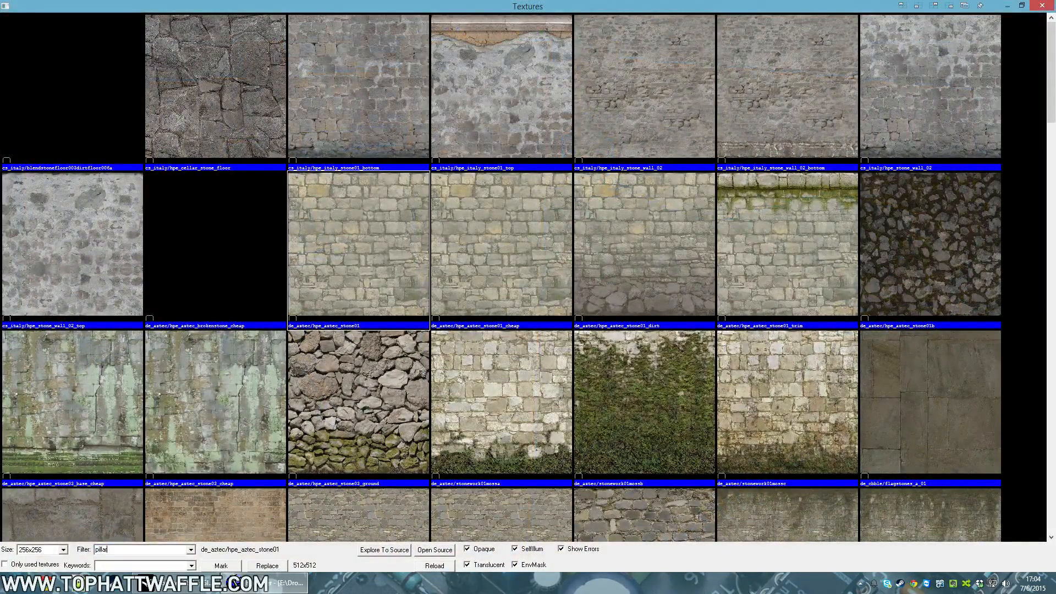
key("Return")
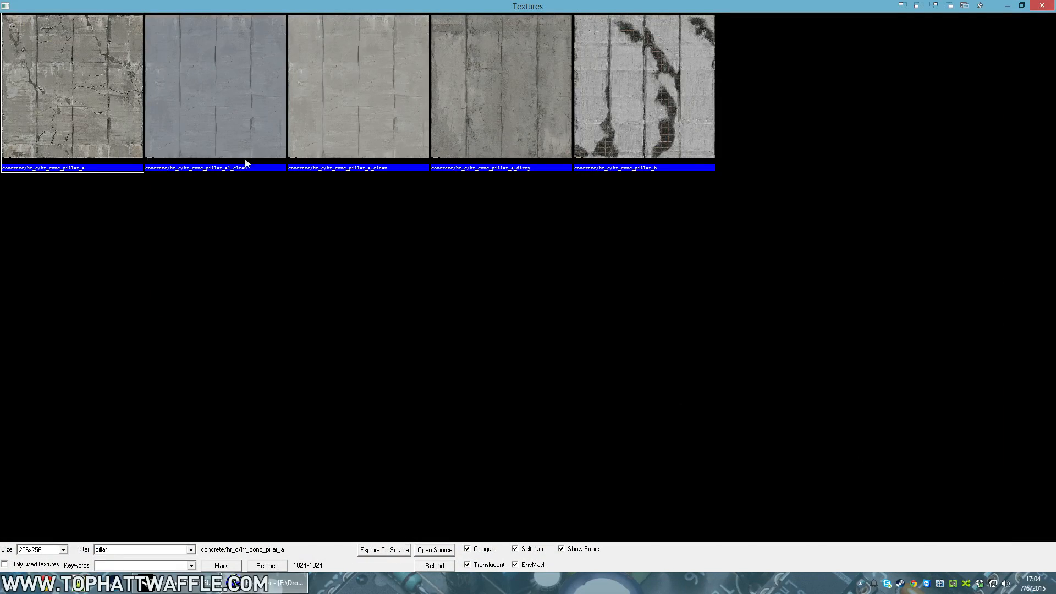
left_click(501, 88)
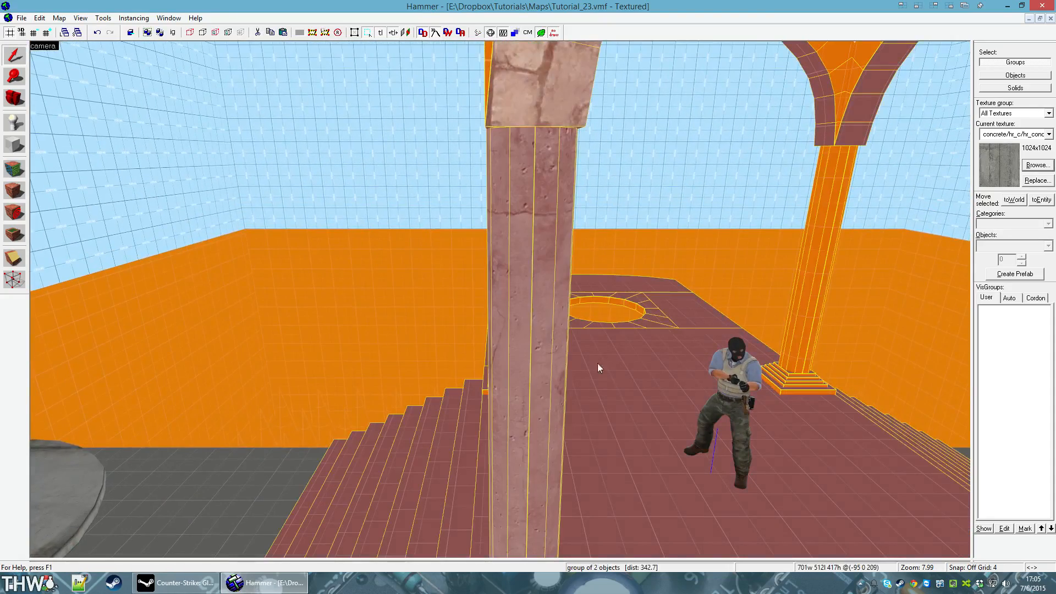
left_click(353, 32)
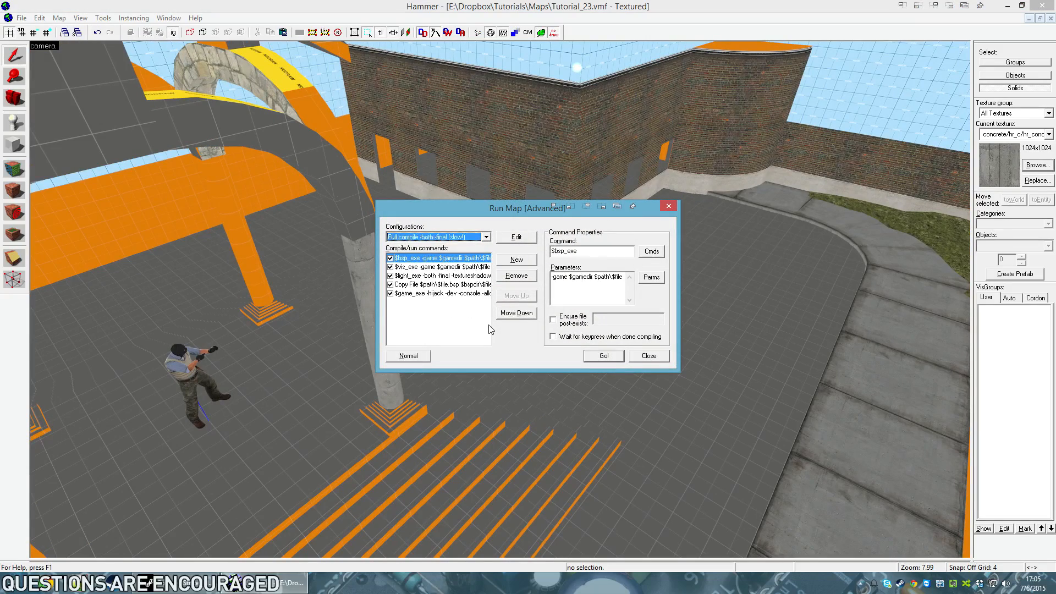
Compile and launch the map in CS:GO, then take control in-game
left_click(603, 356)
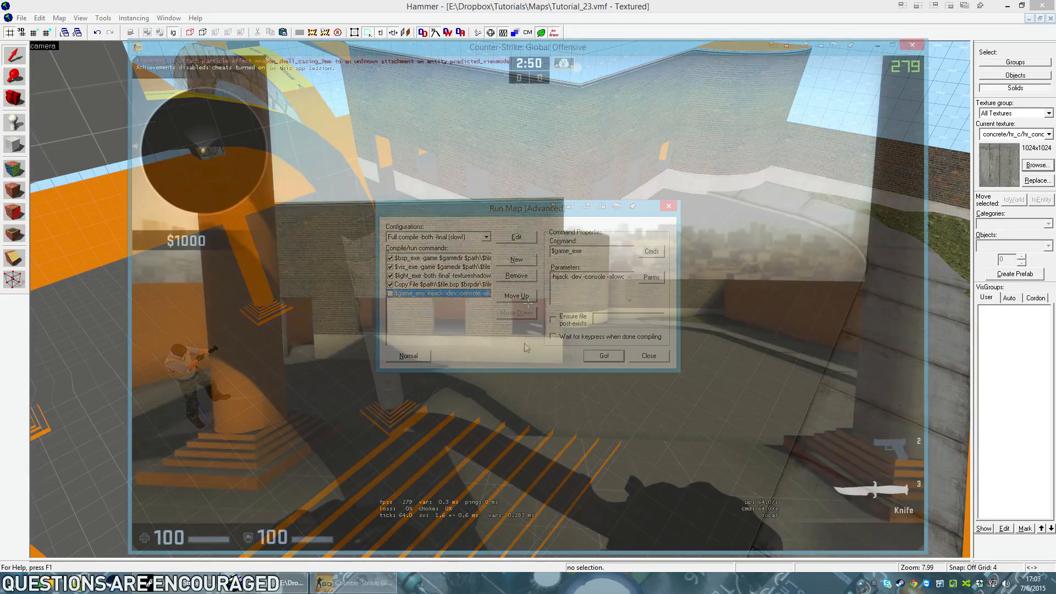
left_click(646, 356)
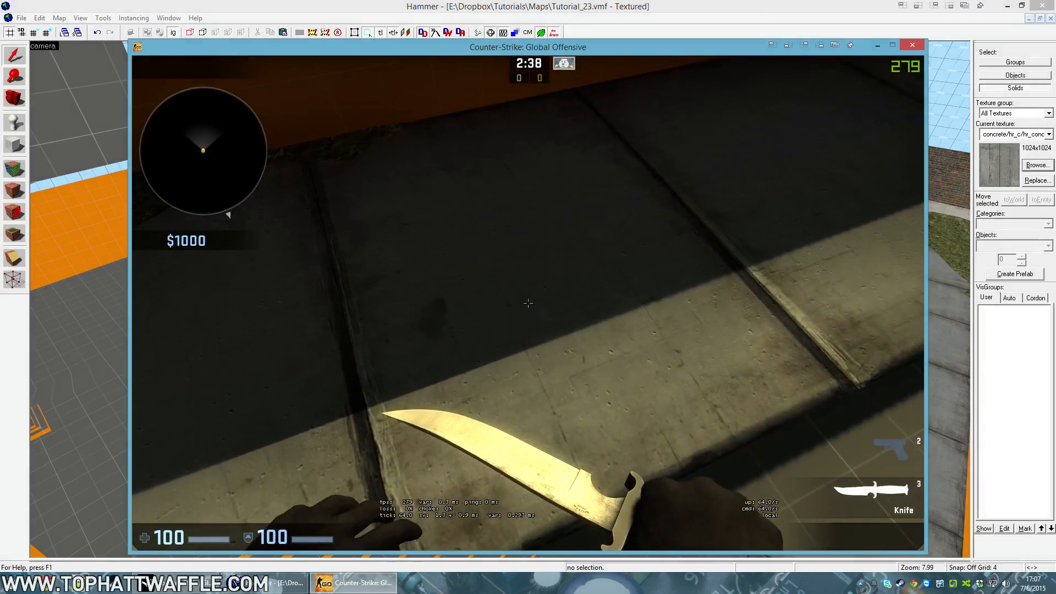
mouse_move(527, 304)
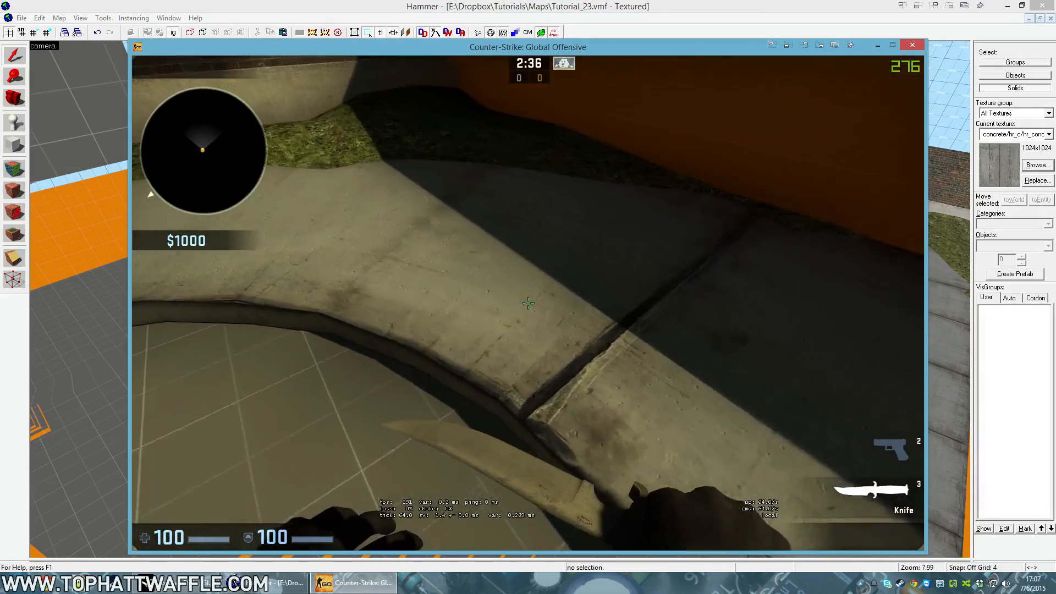